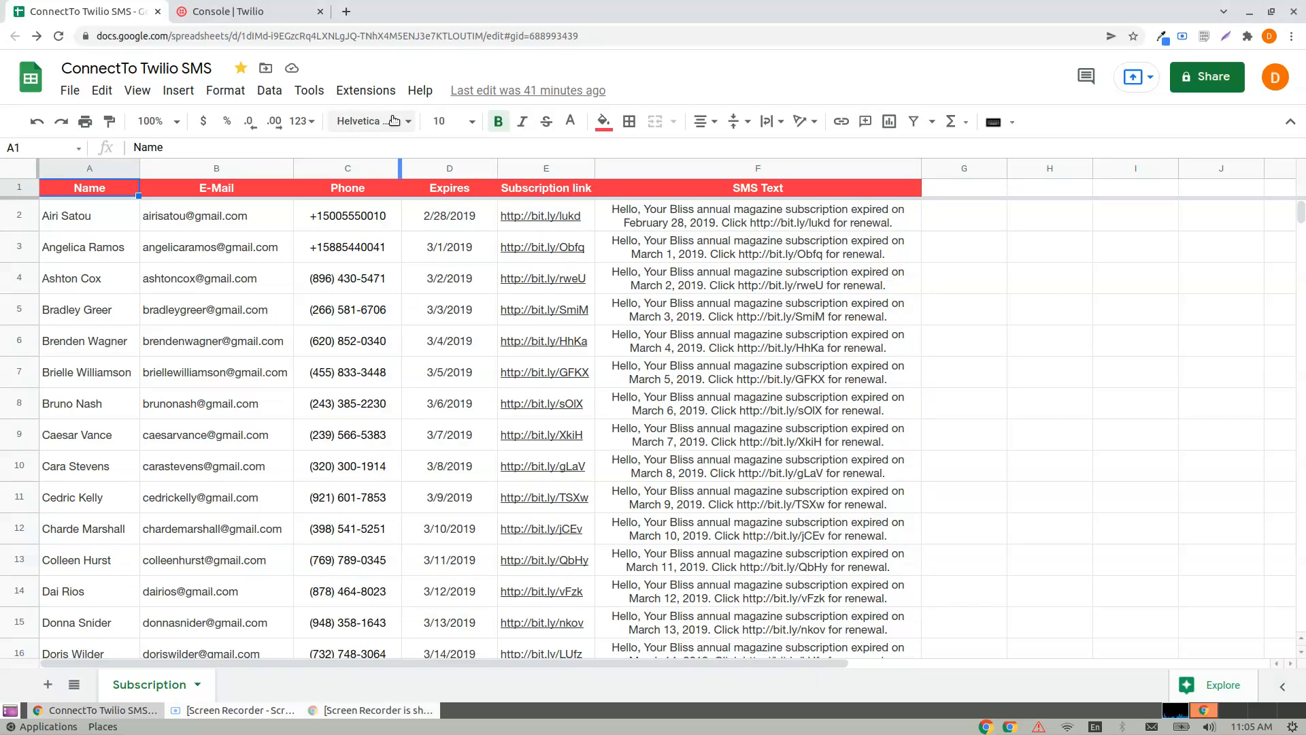
# - Open the ConnectTo Twilio SMS 'Configure SMS provider' dialog from the Extensions menu
pyautogui.click(365, 90)
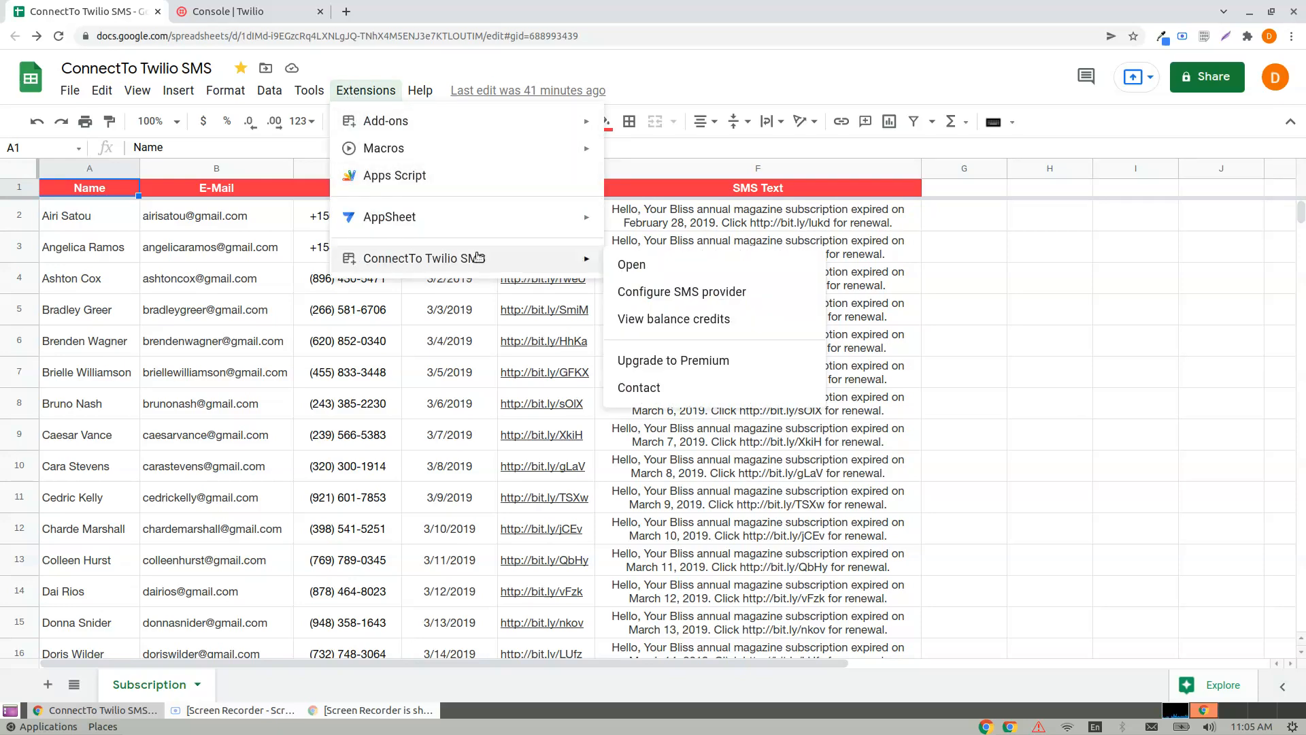
pyautogui.click(630, 264)
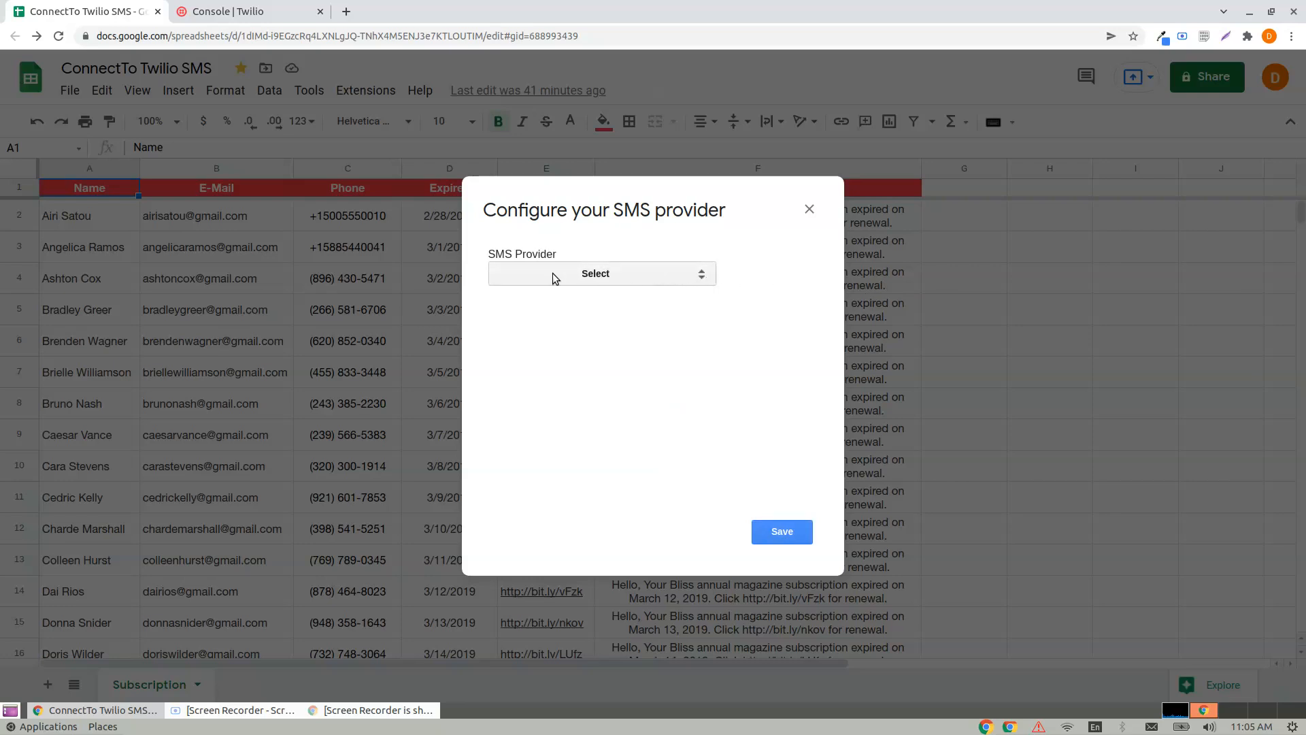
# - Pick Twilio as the SMS provider and go to the Phone number and Account SID fields
pyautogui.click(600, 273)
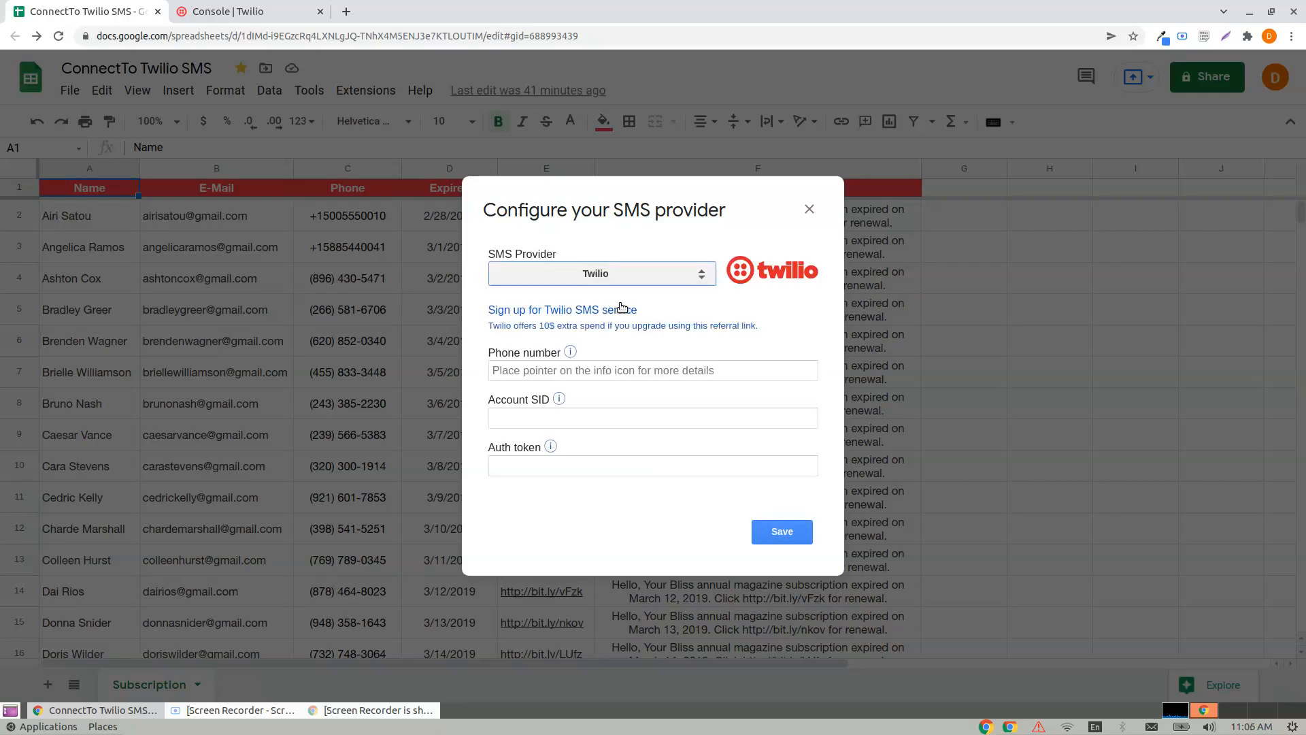
pyautogui.click(653, 370)
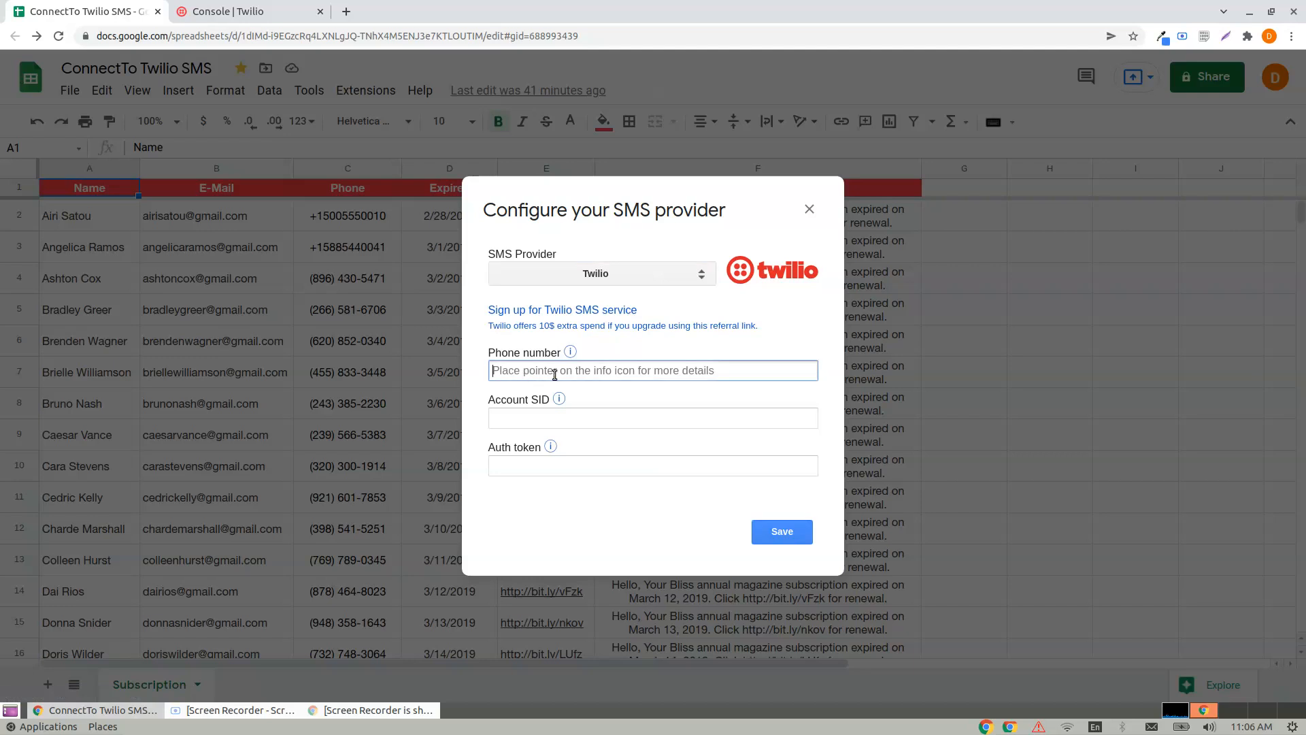
pyautogui.moveTo(579, 379)
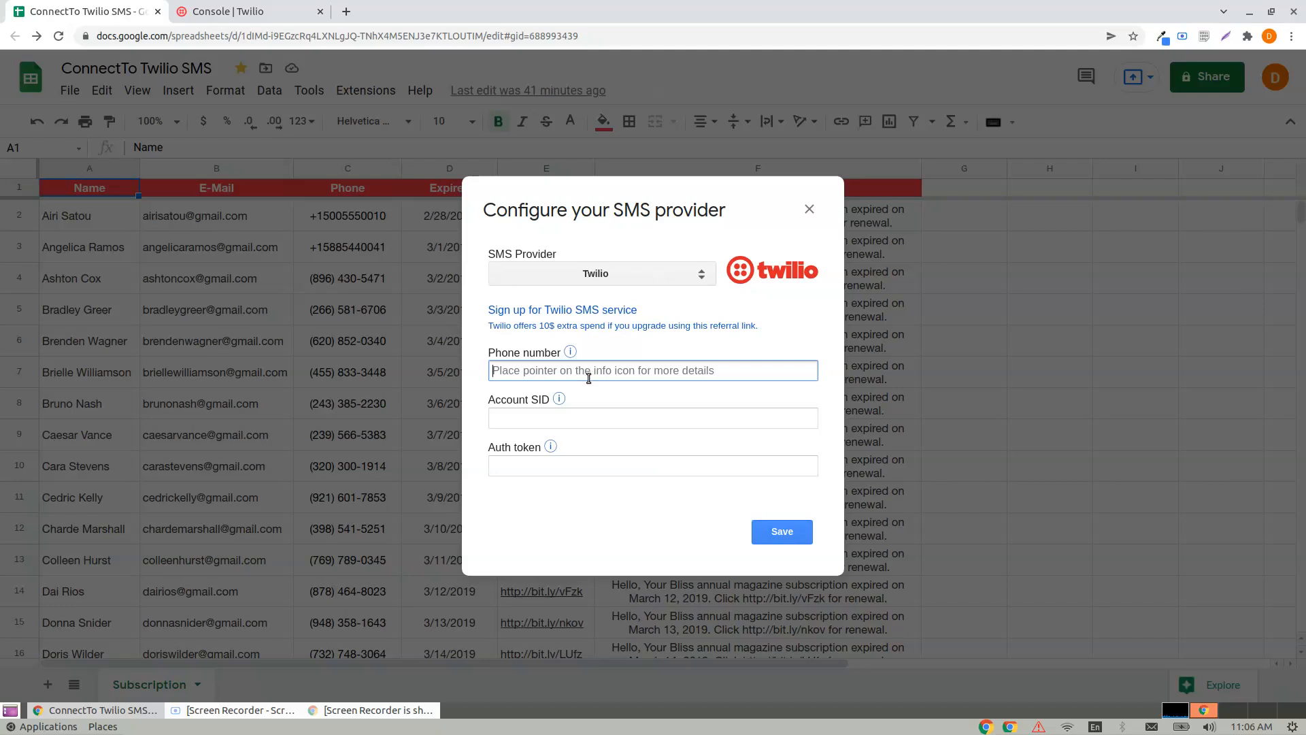
pyautogui.click(652, 417)
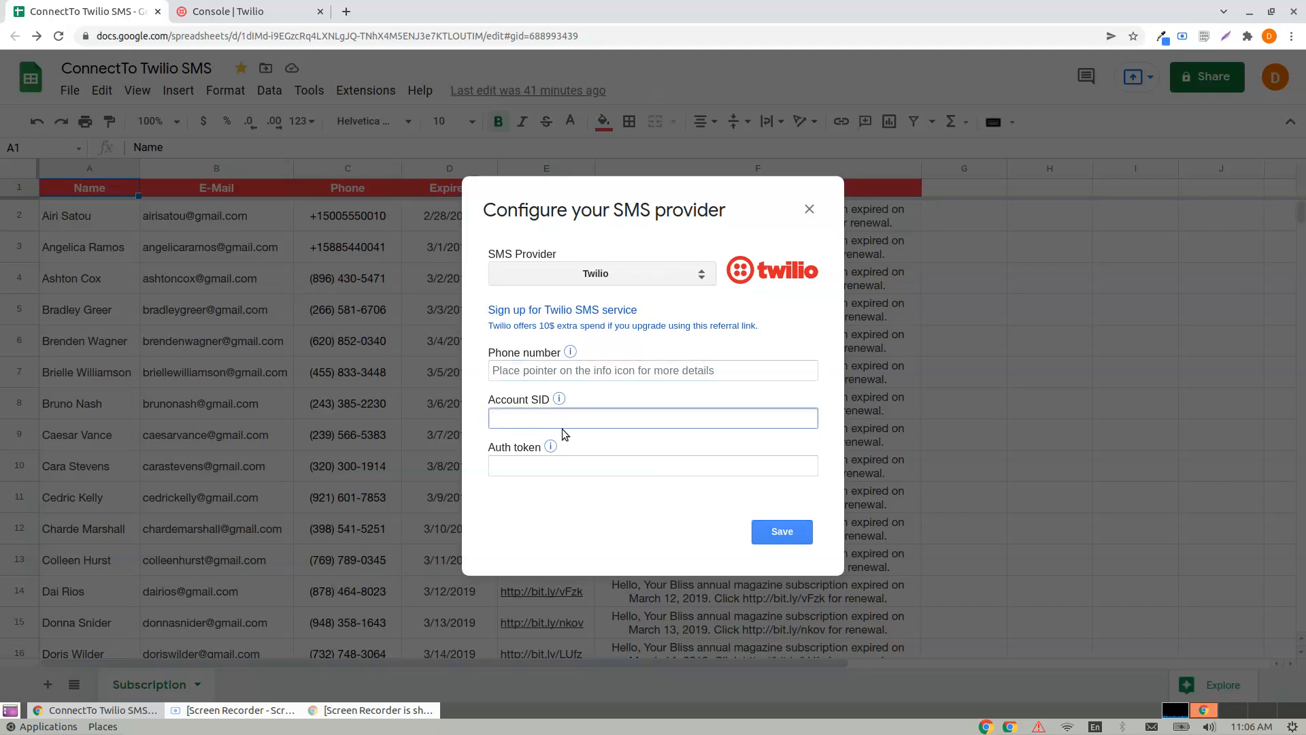
pyautogui.click(652, 418)
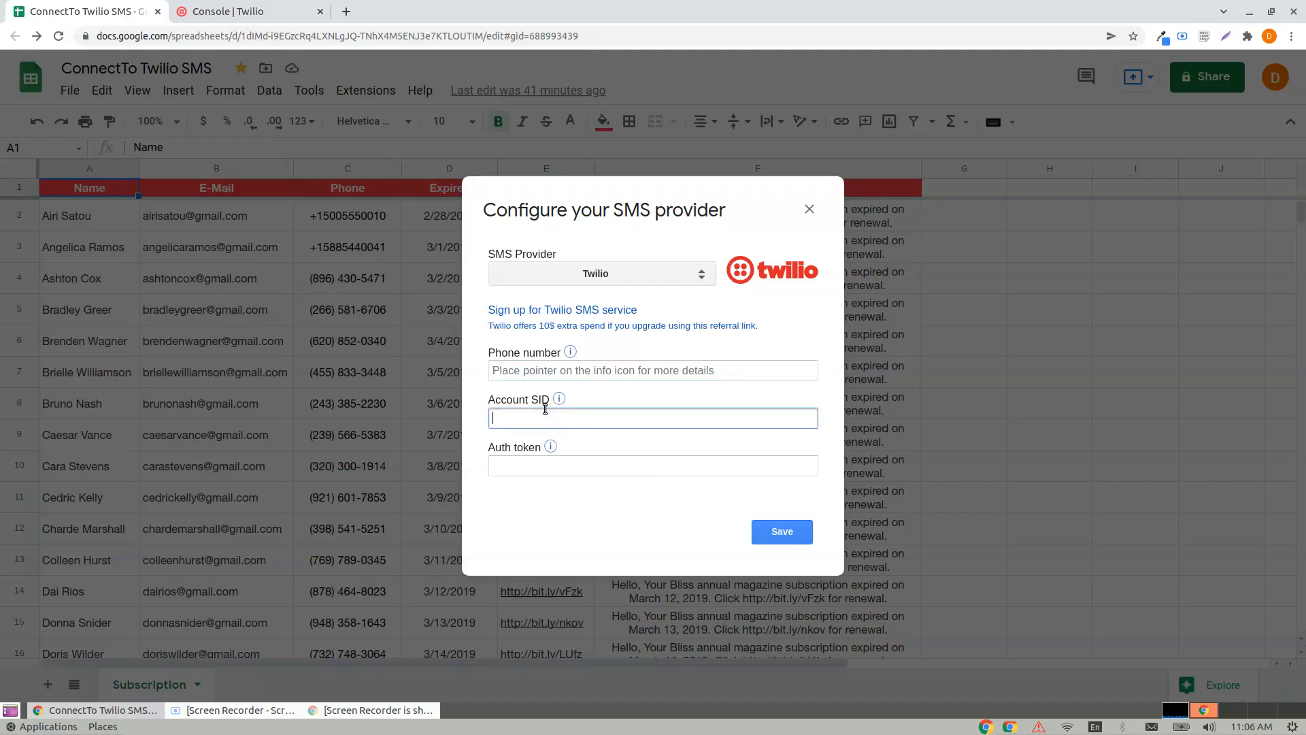
pyautogui.moveTo(559, 400)
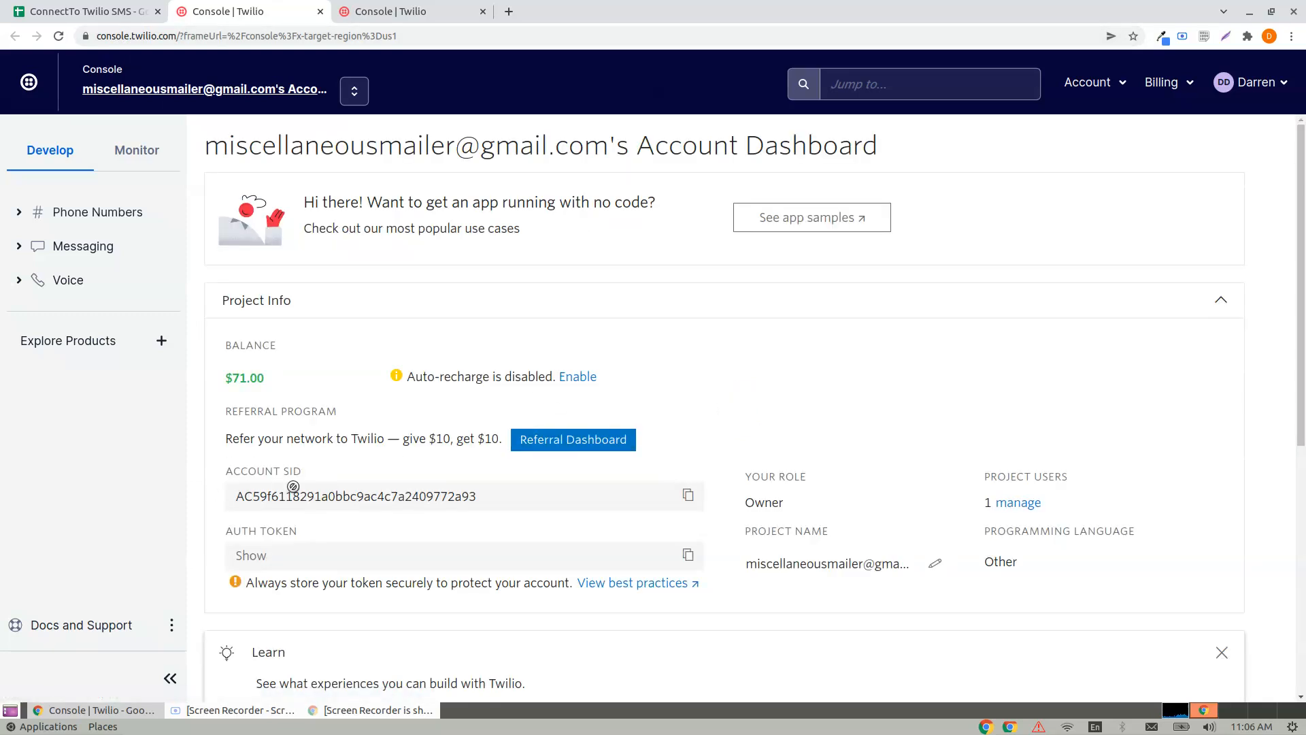
pyautogui.moveTo(101, 6)
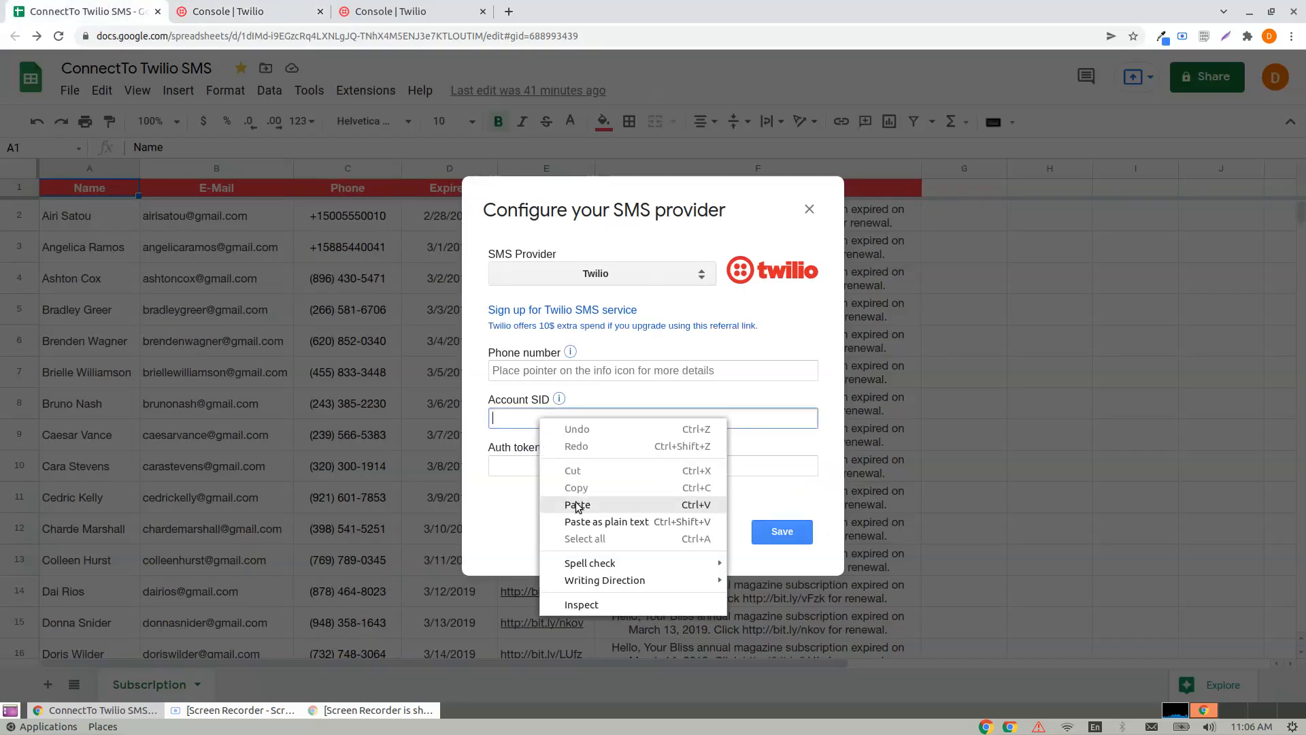
# - Paste the Account SID copied from the Twilio Console into its field
pyautogui.click(577, 504)
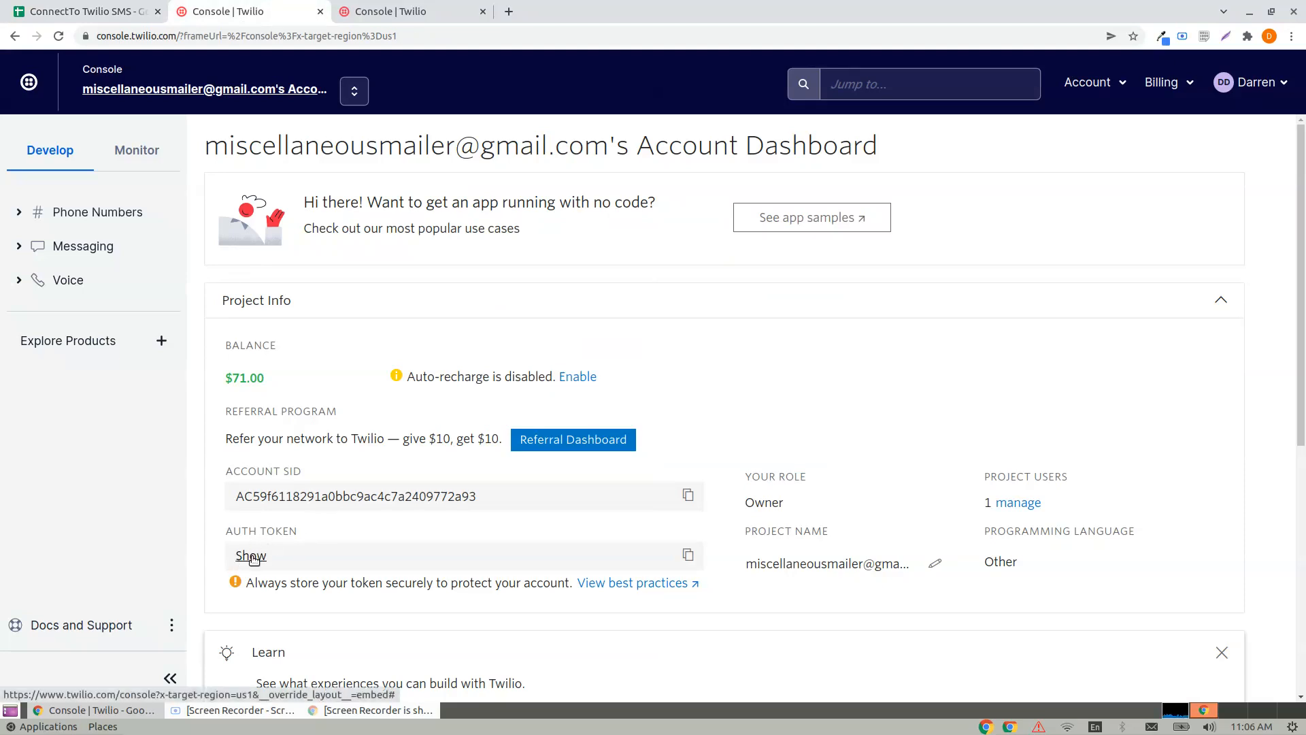
pyautogui.moveTo(688, 556)
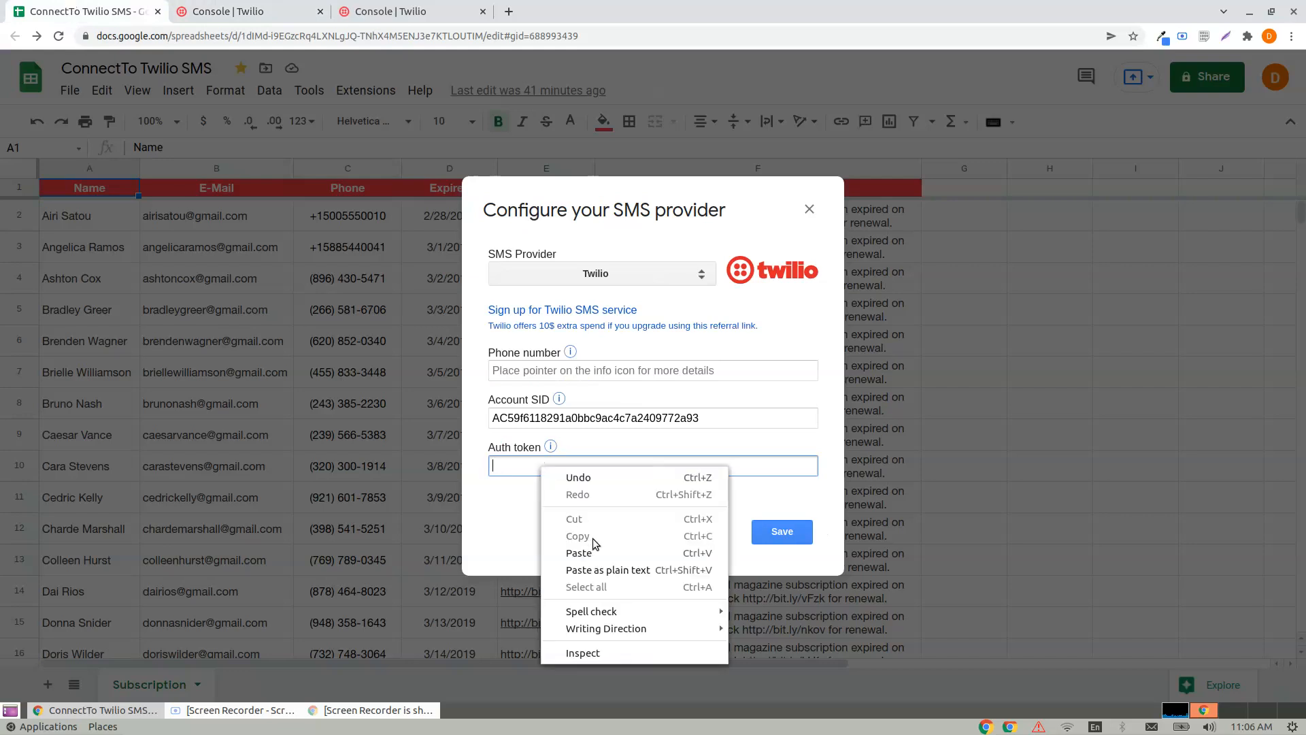
pyautogui.moveTo(764, 505)
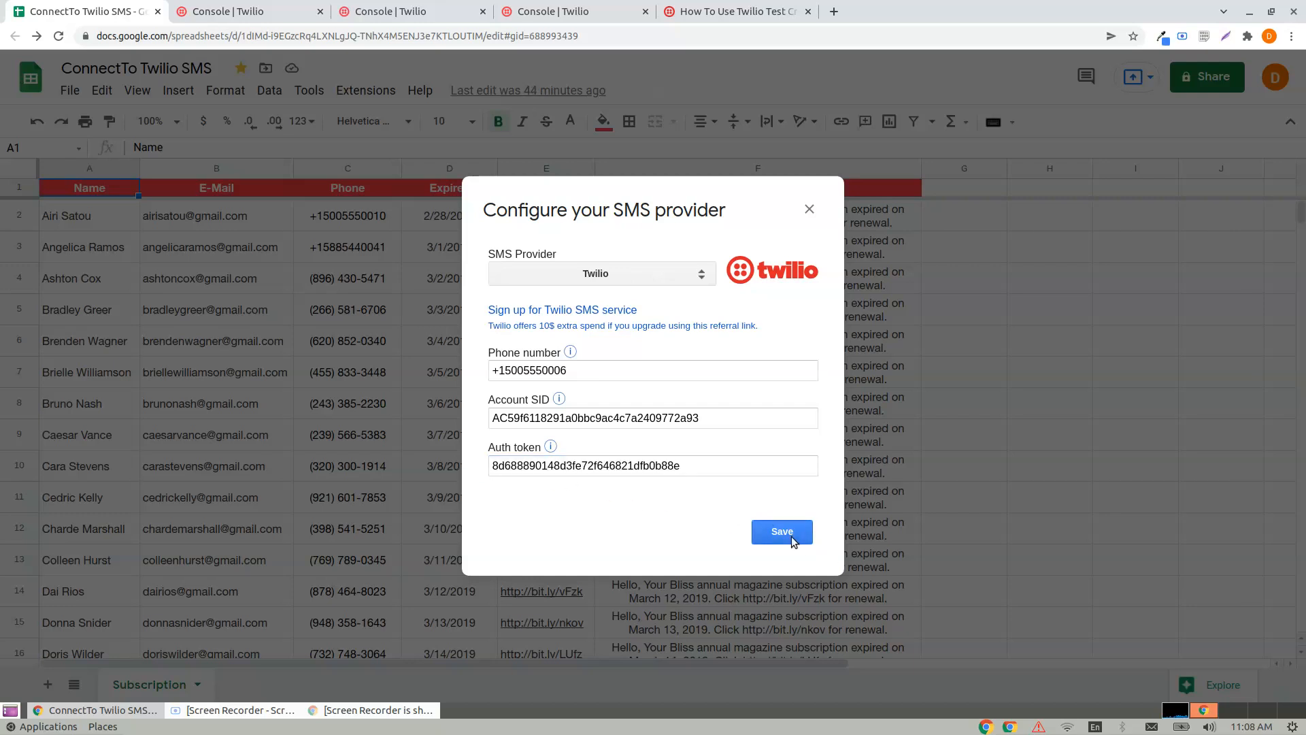
# - Save the Twilio phone number, Account SID and Auth token in the provider dialog
pyautogui.click(782, 531)
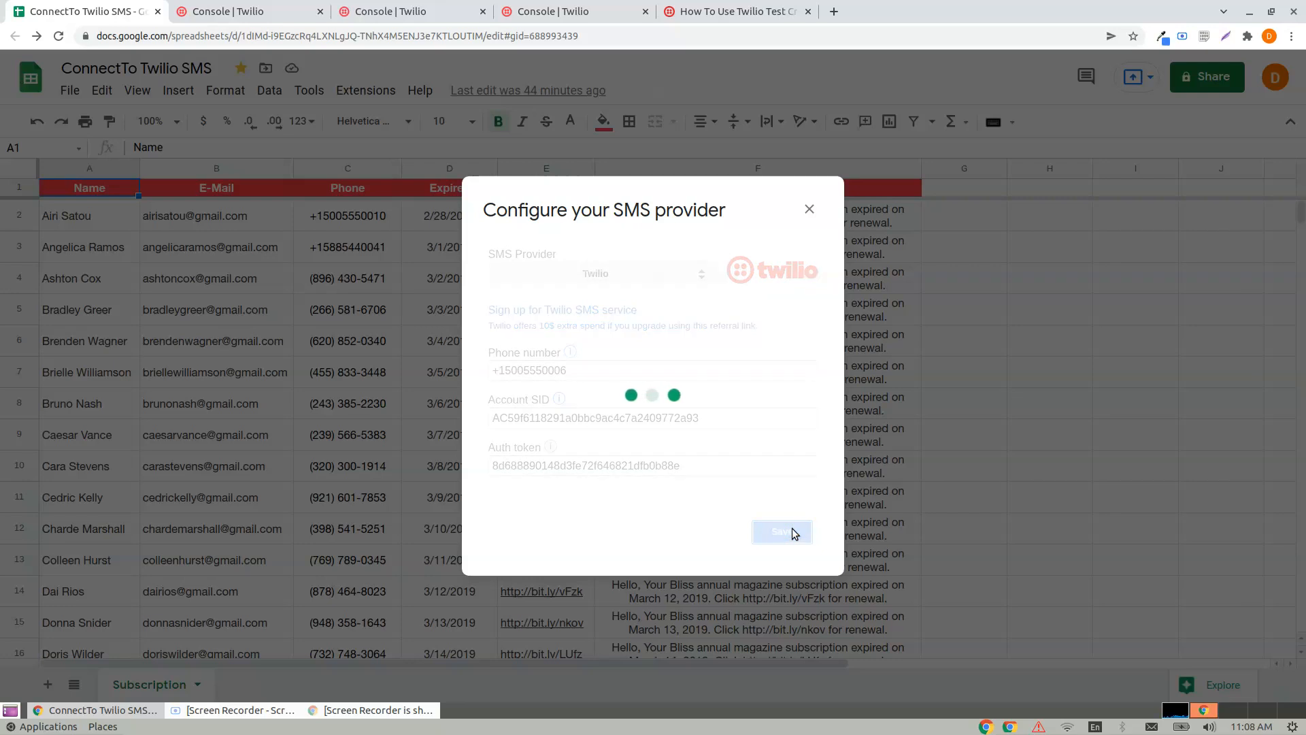
pyautogui.click(780, 532)
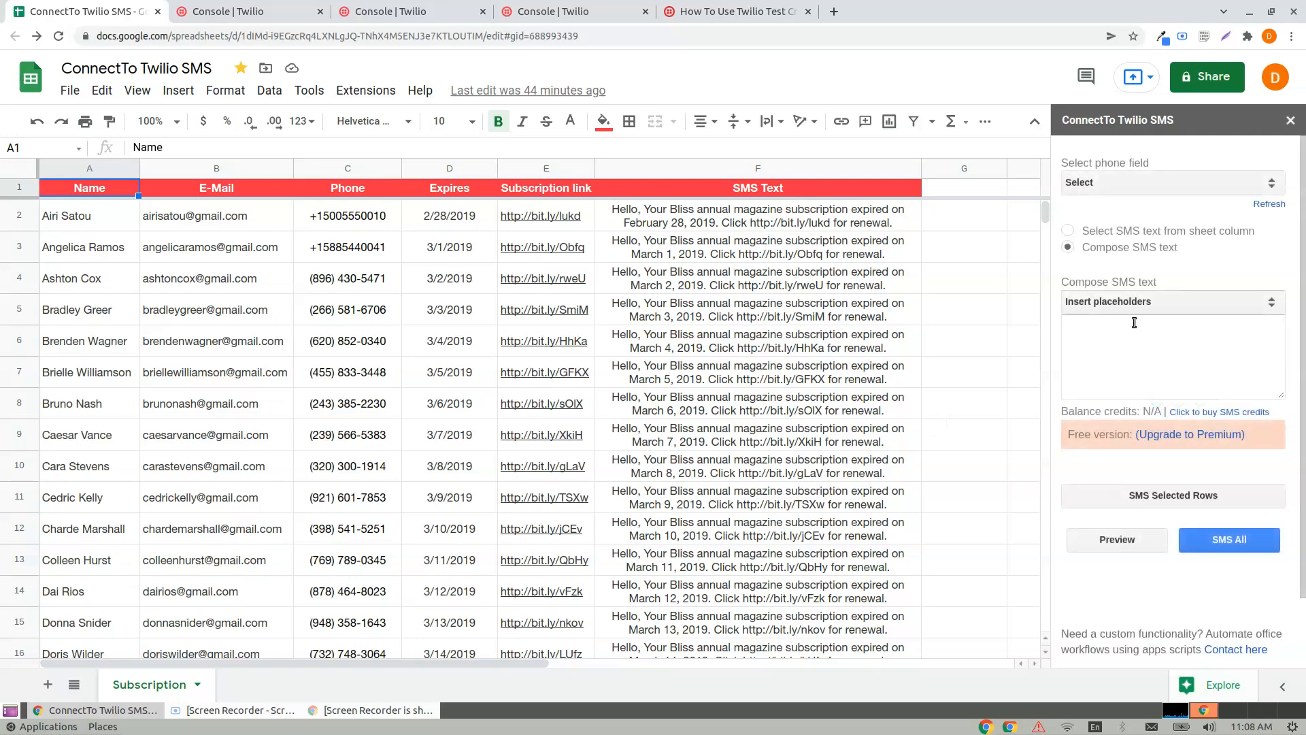
# - Refresh the add-on sidebar and choose Phone as the recipient phone field
pyautogui.click(1170, 182)
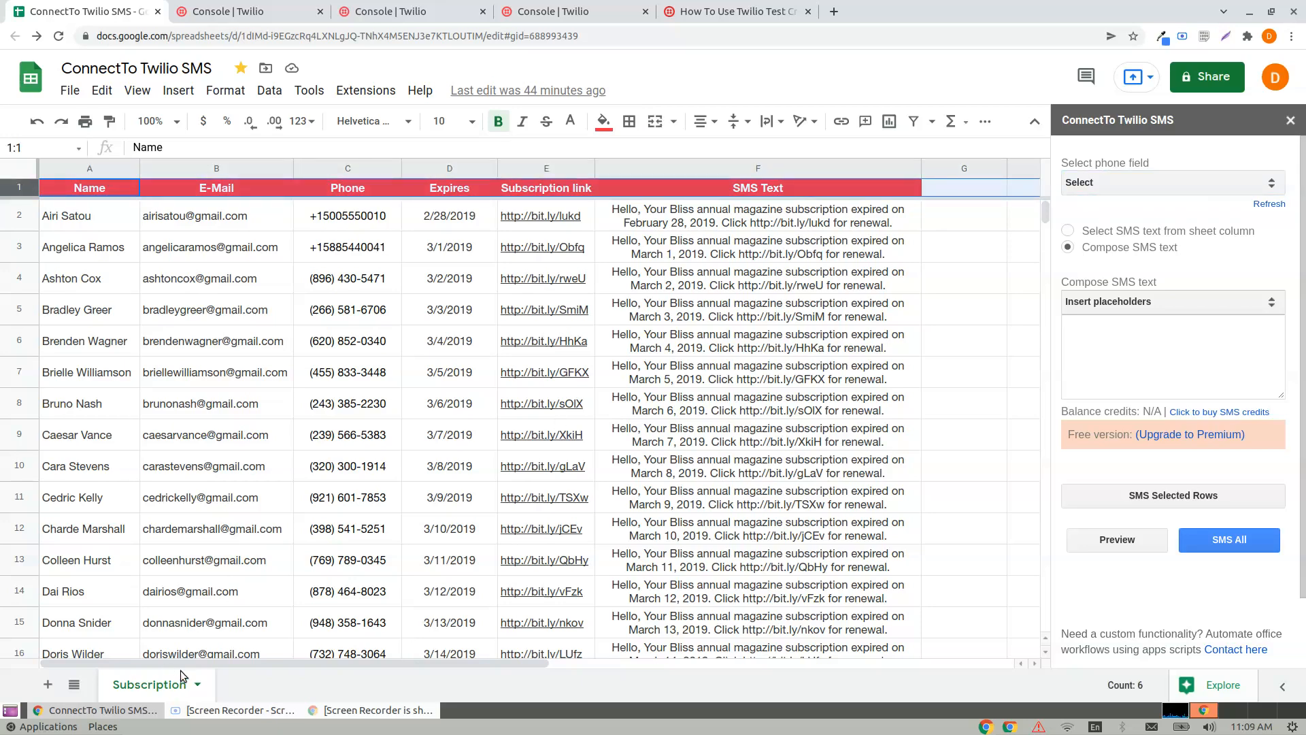
pyautogui.click(1171, 182)
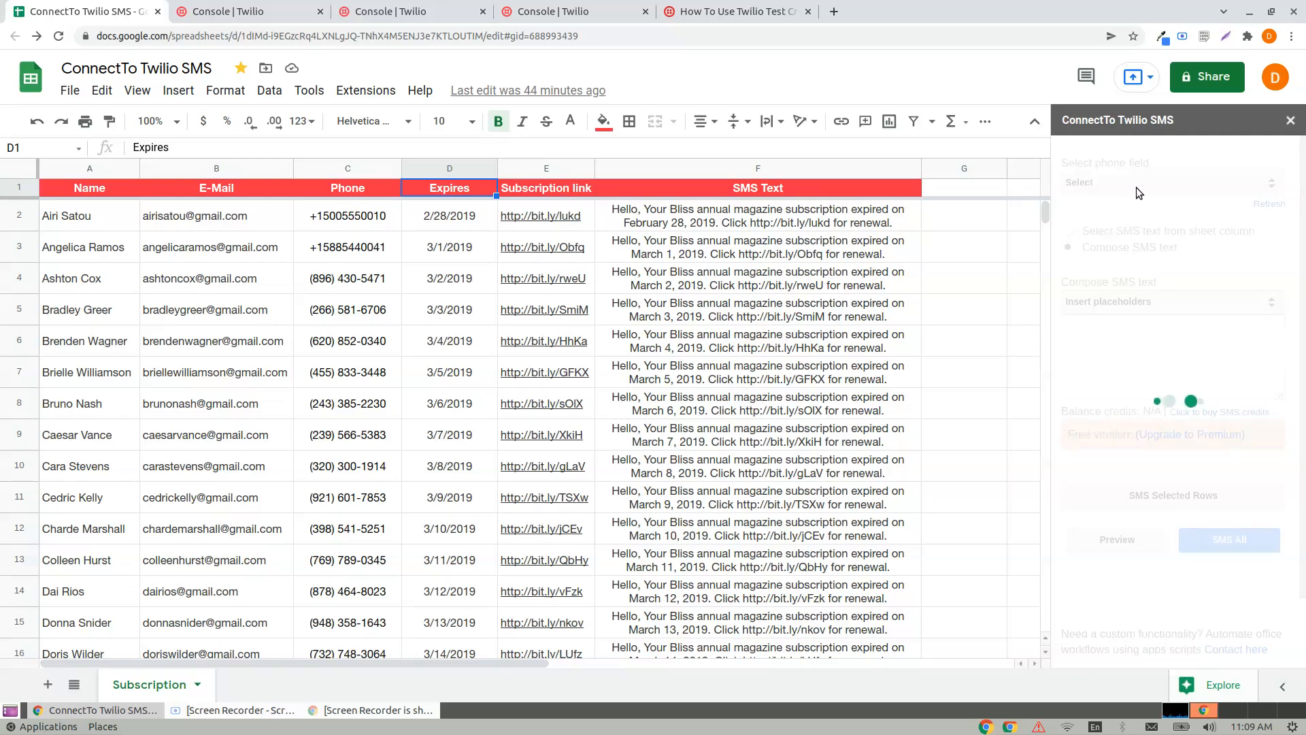
pyautogui.click(1170, 182)
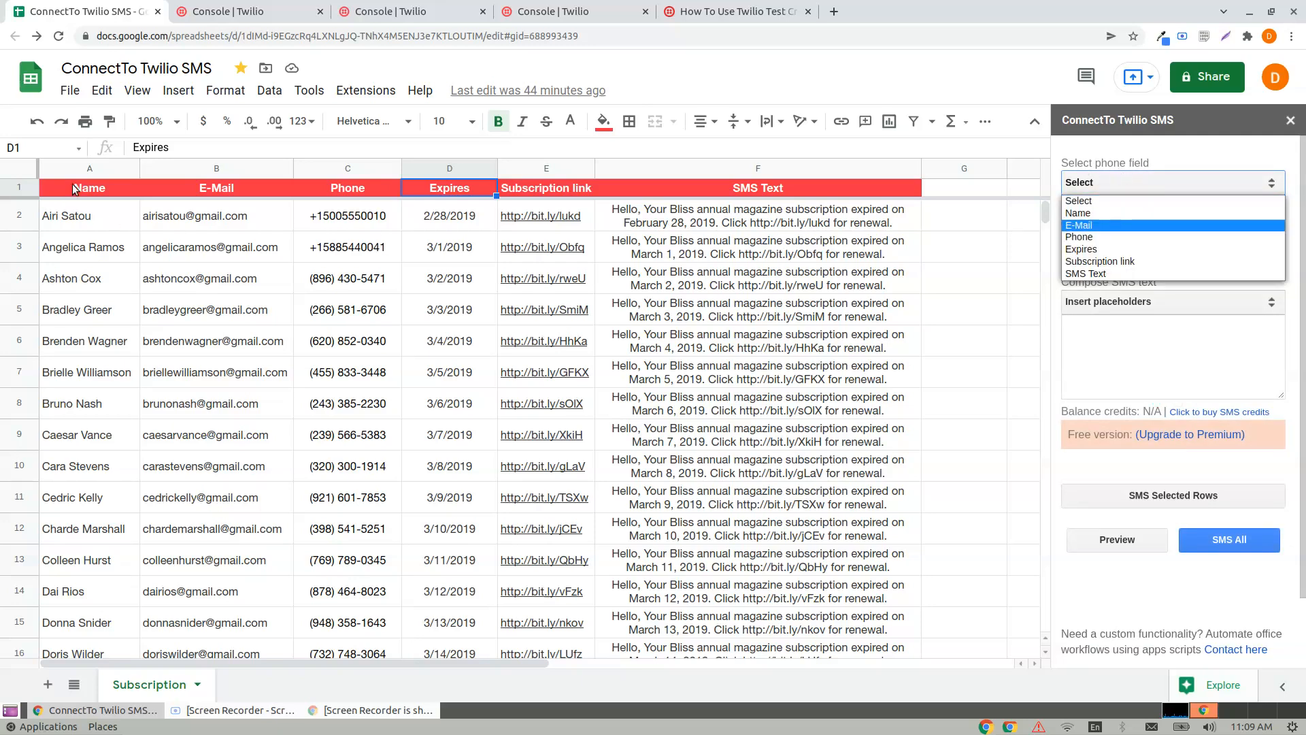
pyautogui.moveTo(1096, 237)
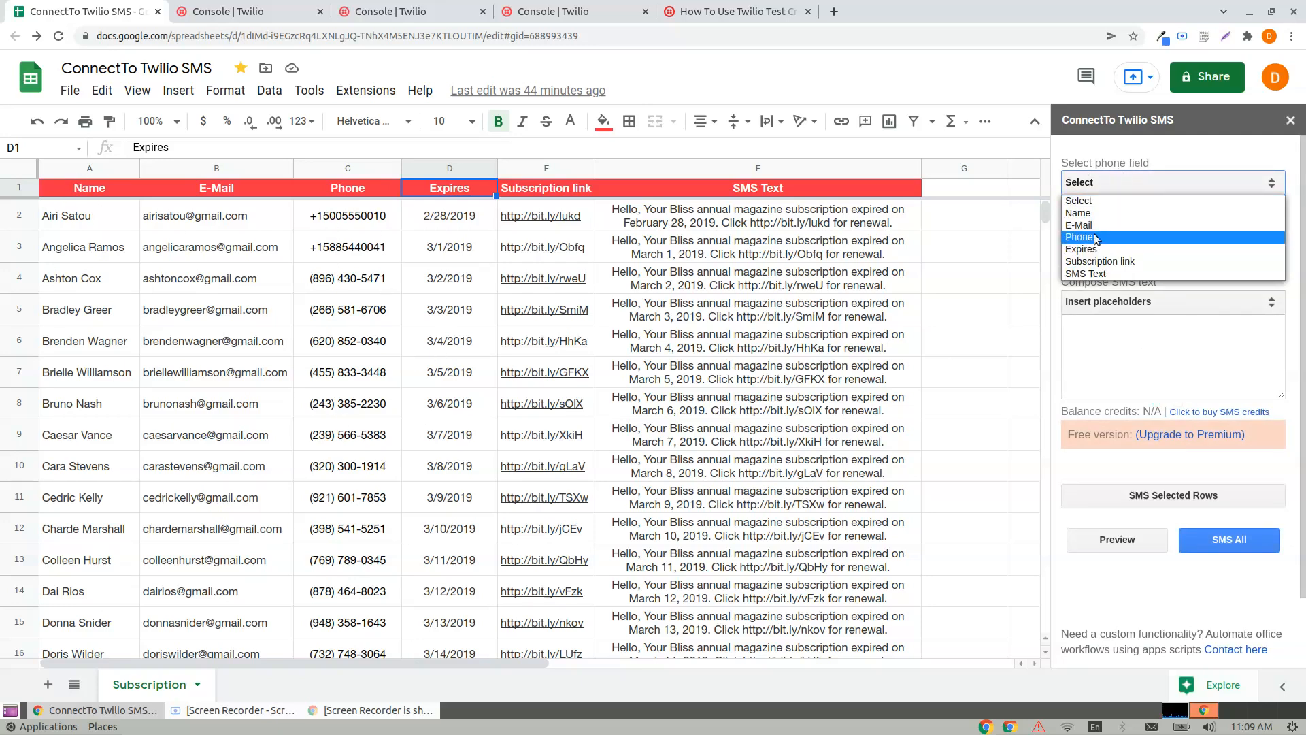
pyautogui.click(1079, 237)
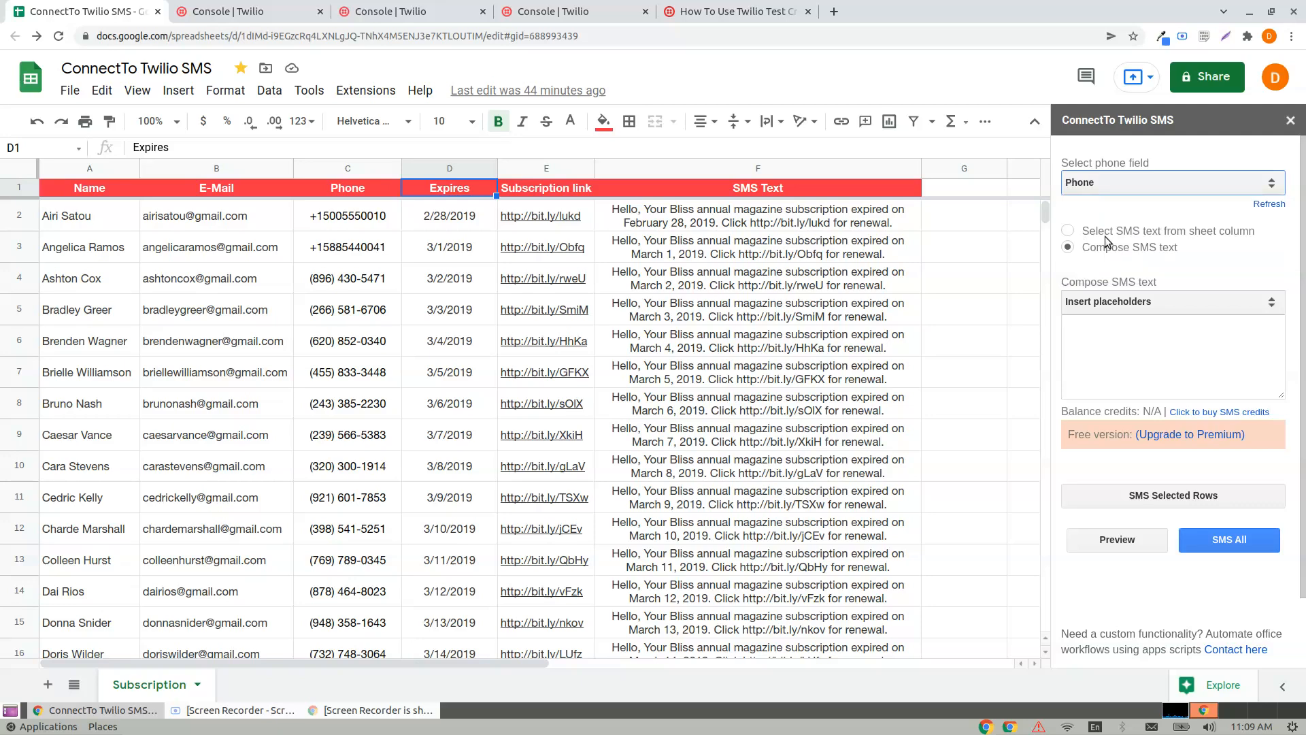
pyautogui.moveTo(1116, 253)
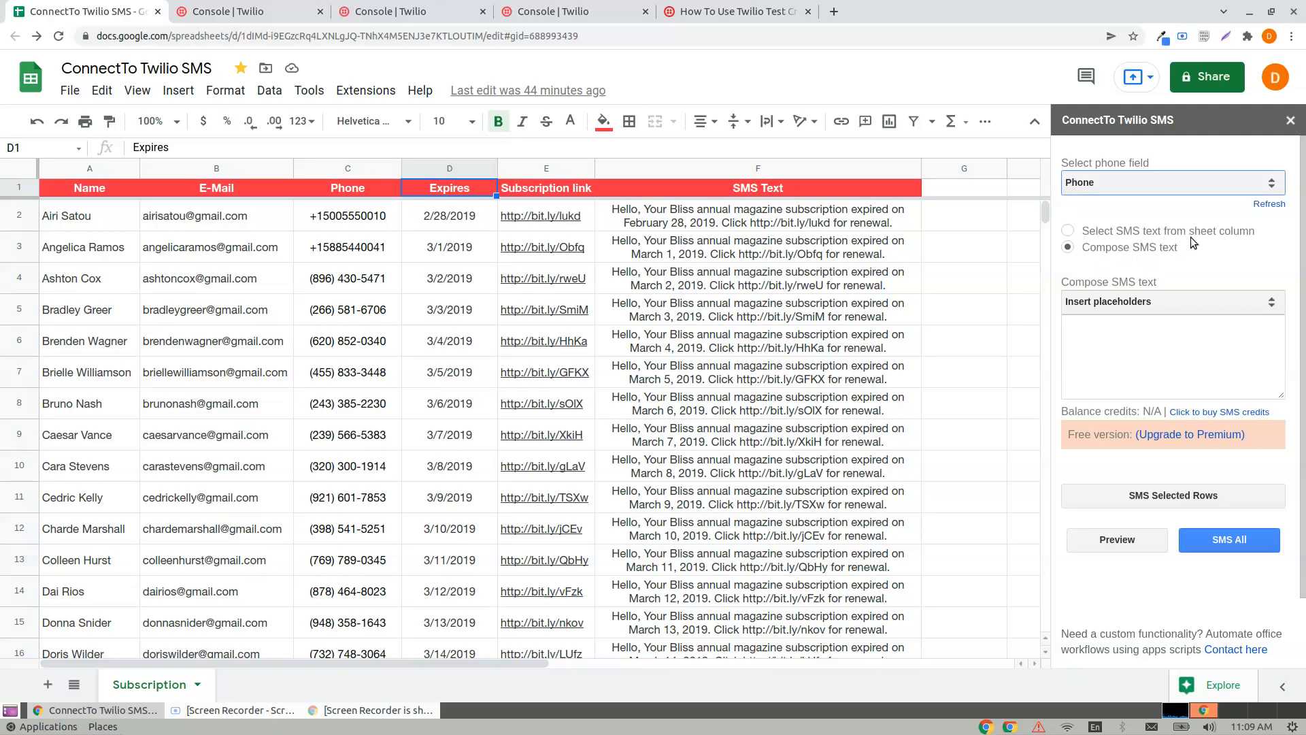
pyautogui.click(1069, 231)
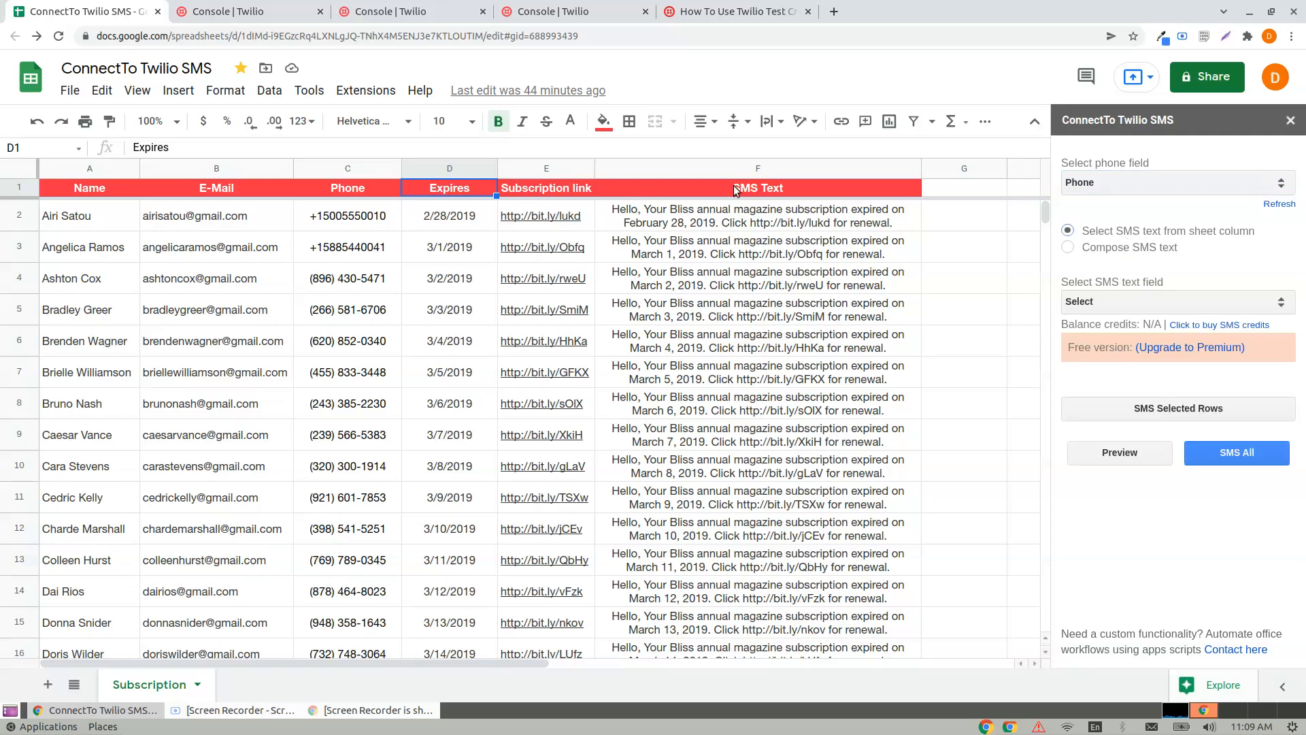
pyautogui.click(757, 168)
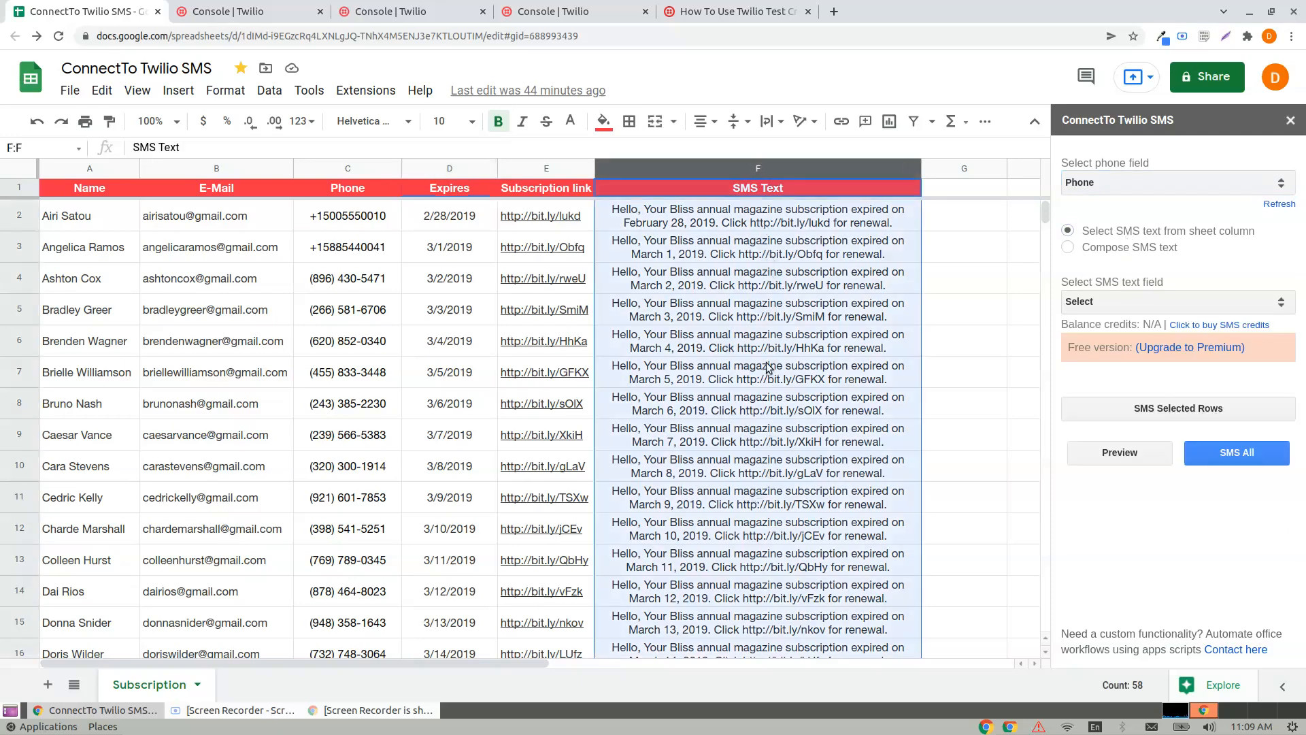
pyautogui.click(1176, 301)
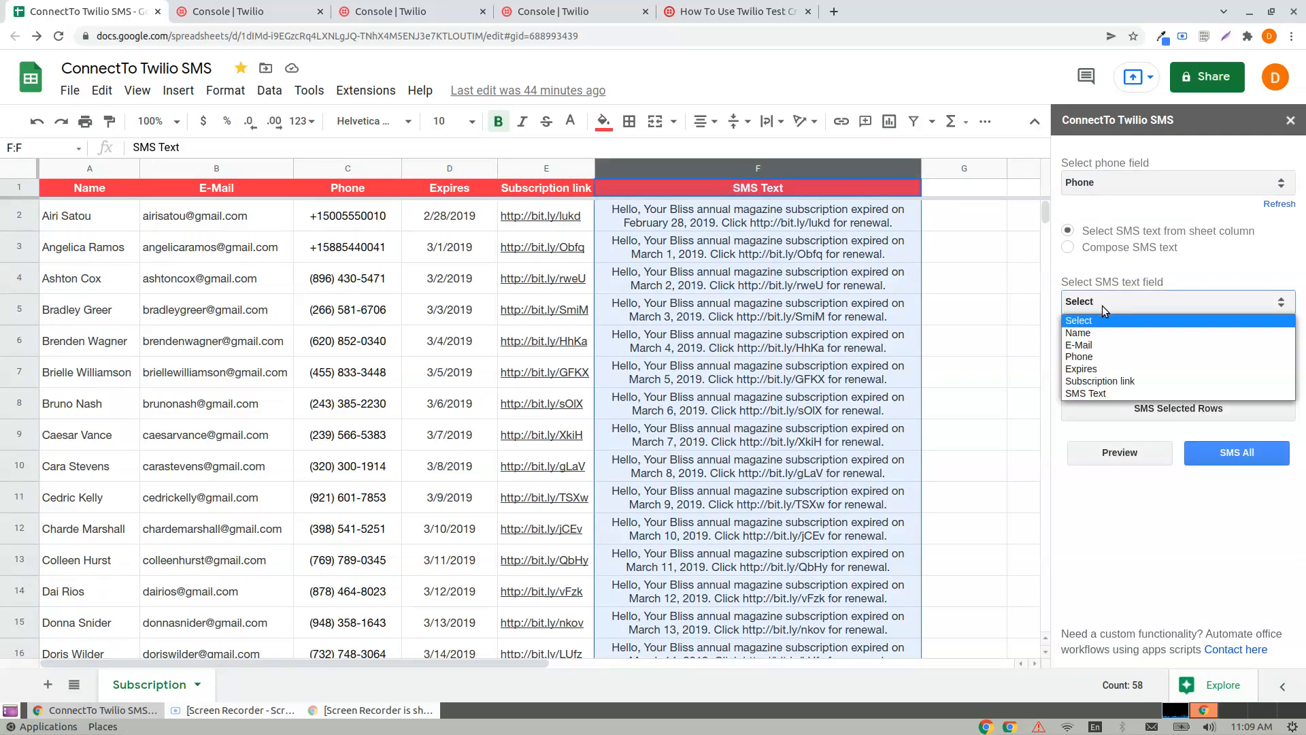
pyautogui.click(1086, 392)
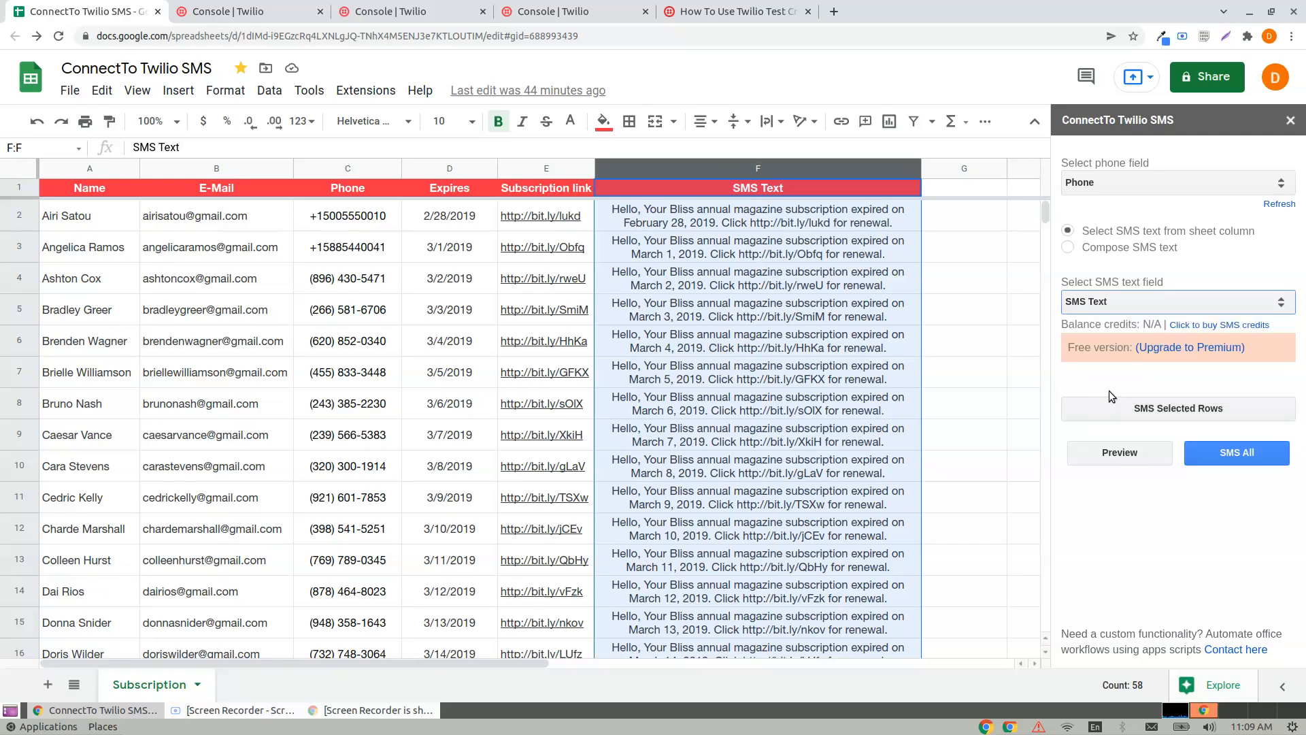
pyautogui.moveTo(1104, 518)
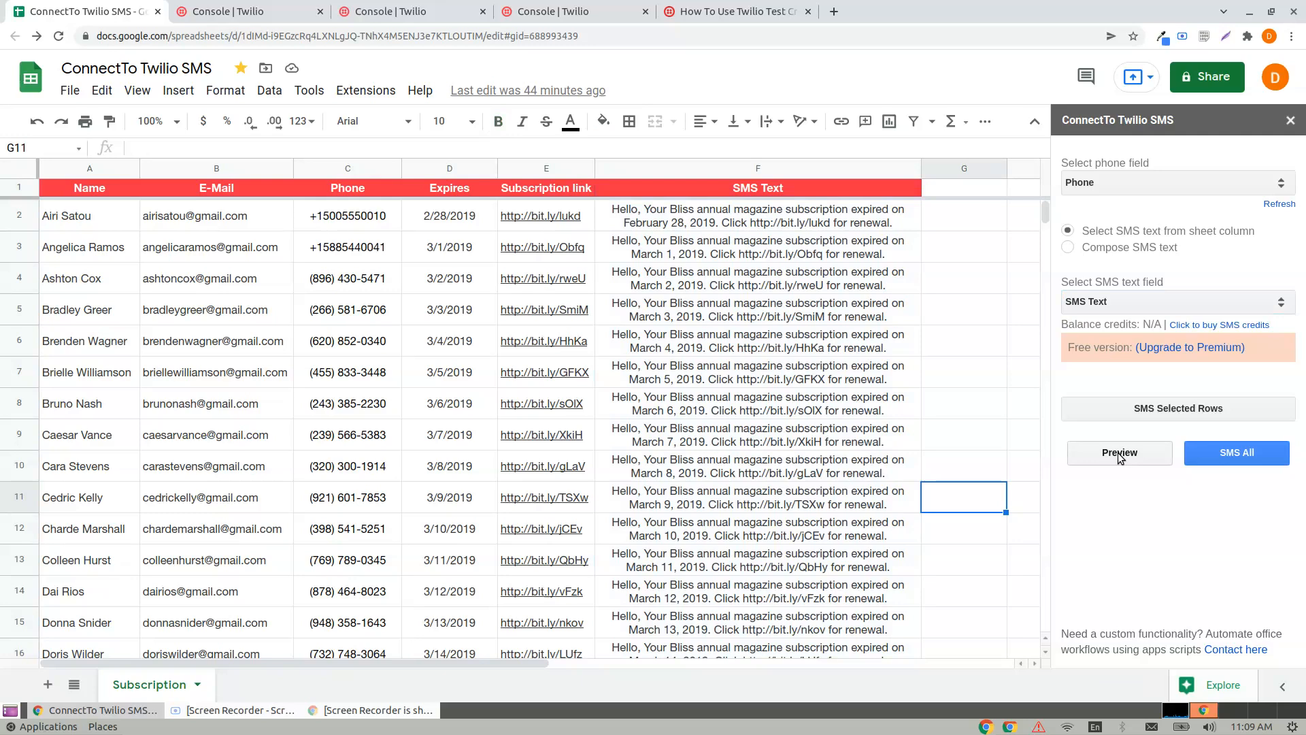
pyautogui.click(1175, 301)
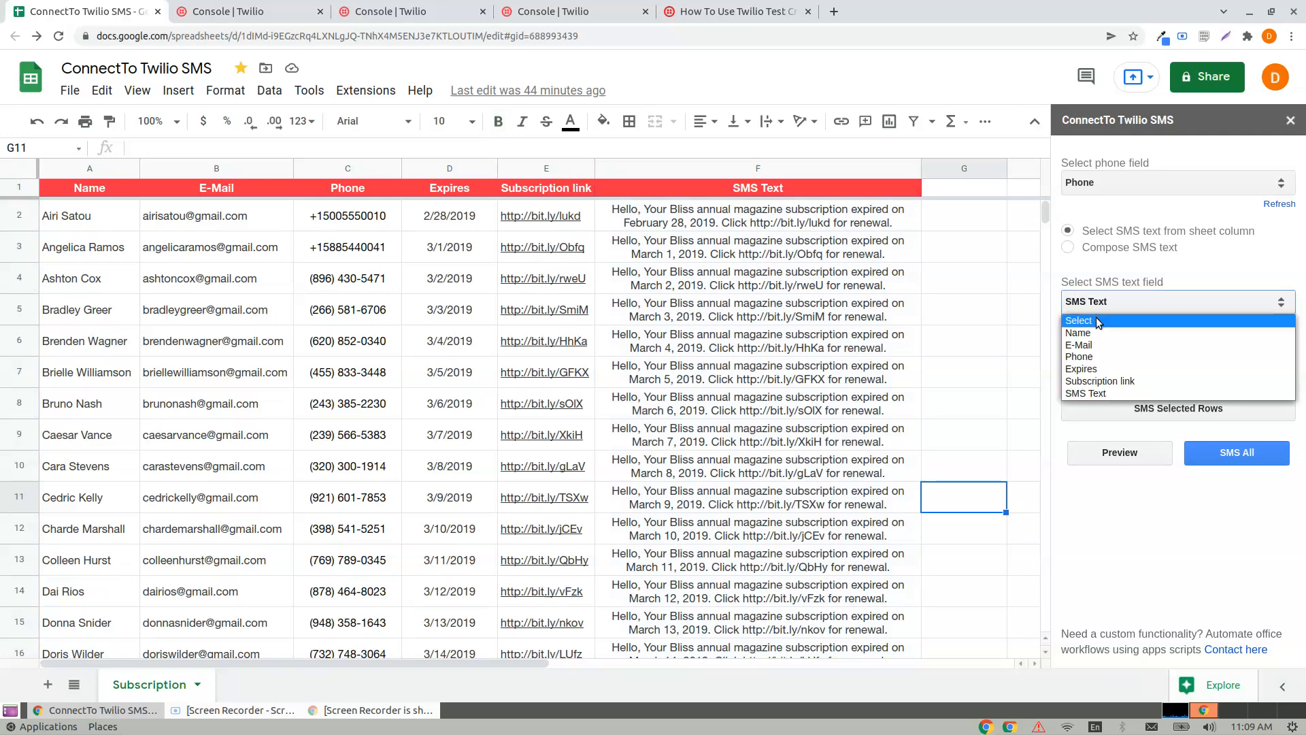
pyautogui.click(1069, 247)
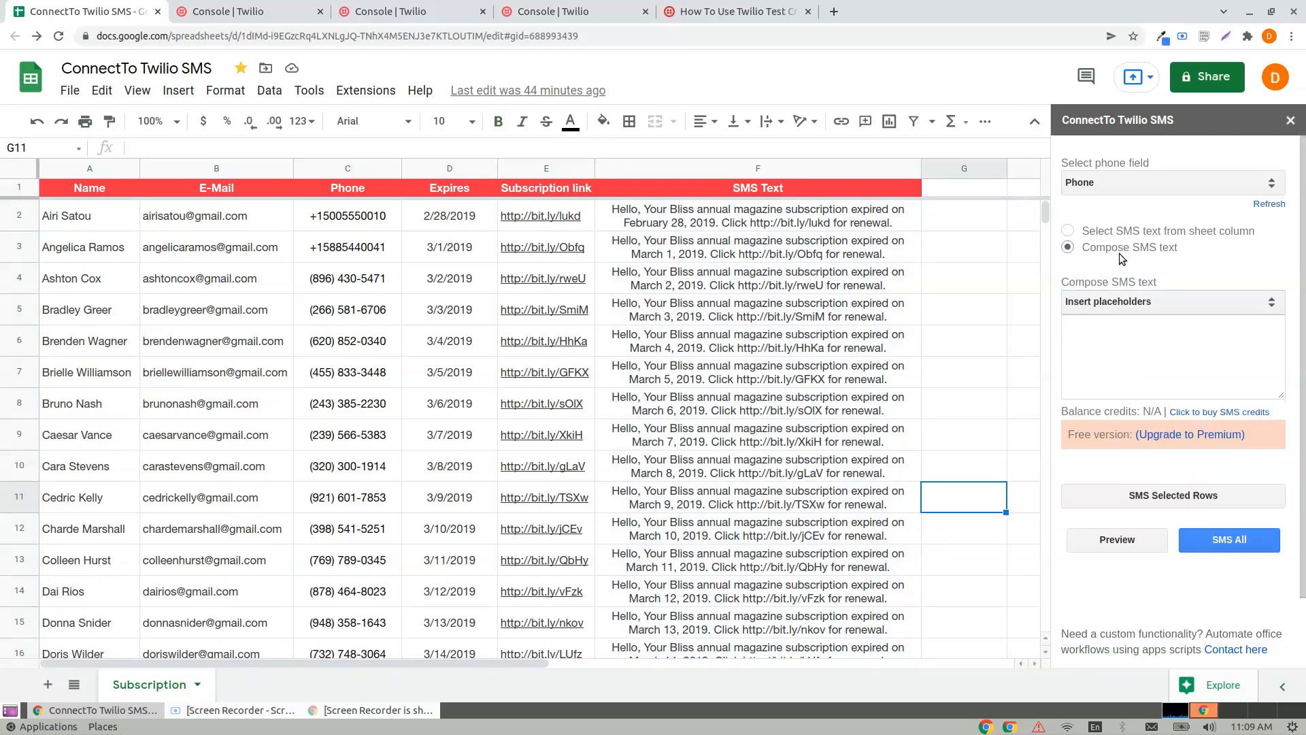
# - Clear leftover formula text from the message and insert the Expires placeholder
pyautogui.click(1171, 354)
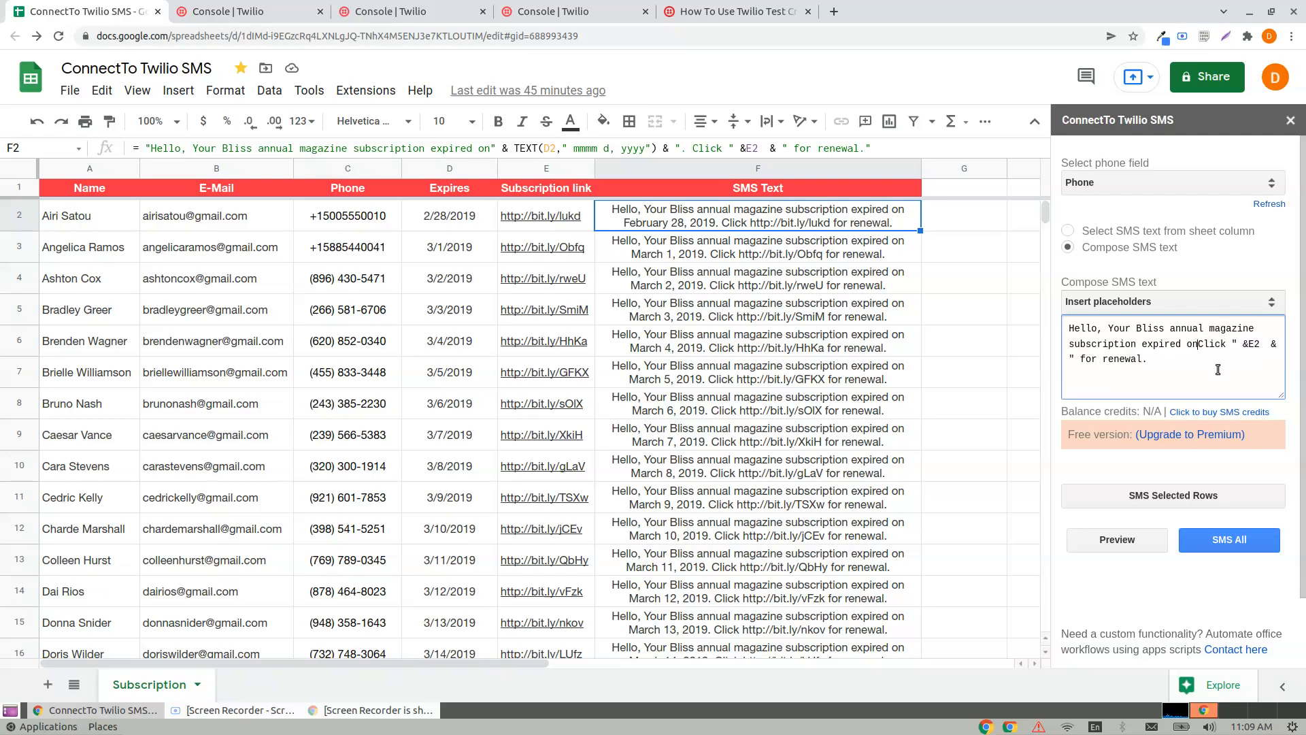
pyautogui.moveTo(1195, 344); pyautogui.dragTo(1158, 359)
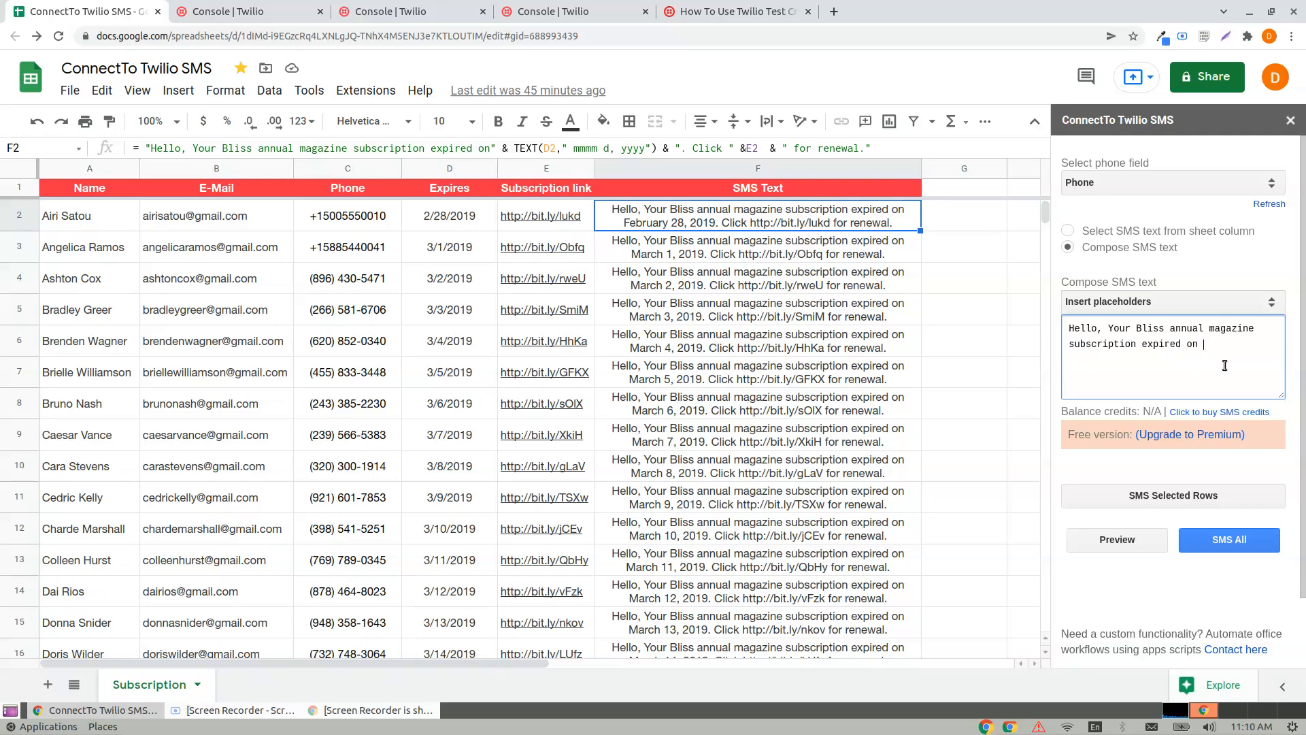
pyautogui.click(1170, 300)
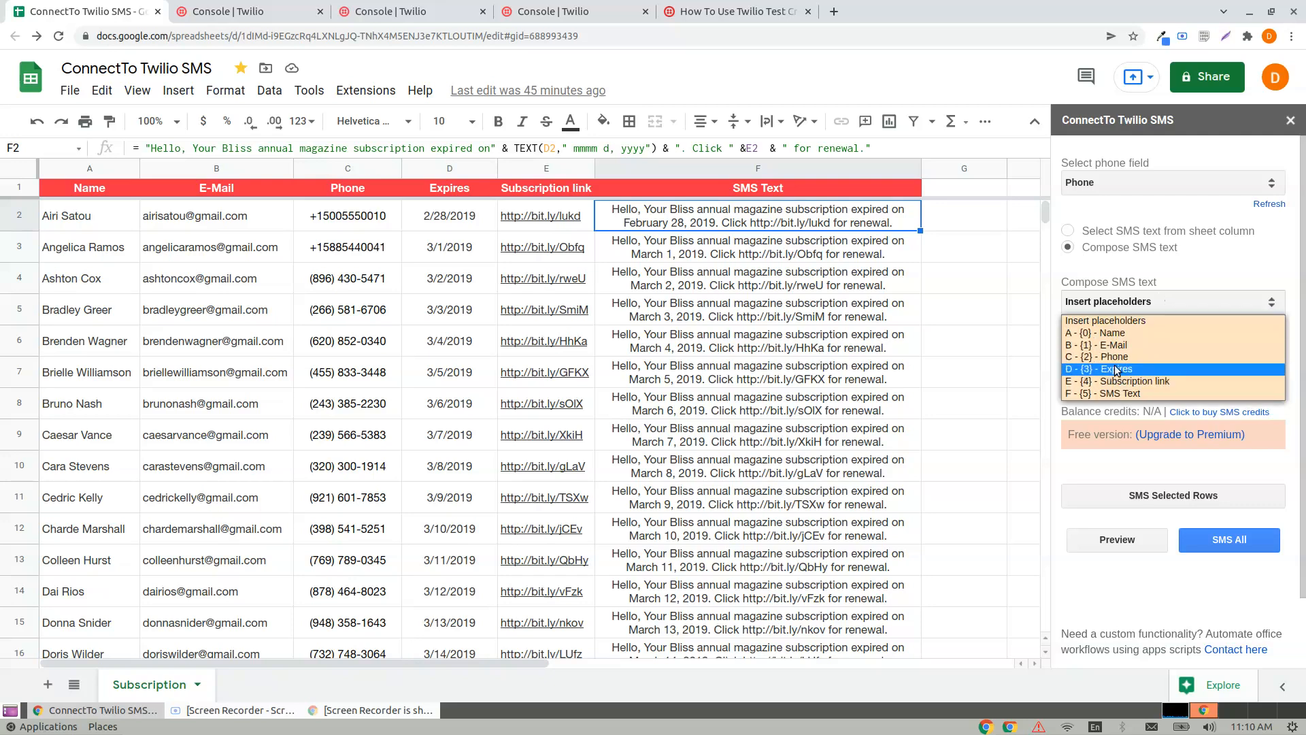
pyautogui.moveTo(1115, 356)
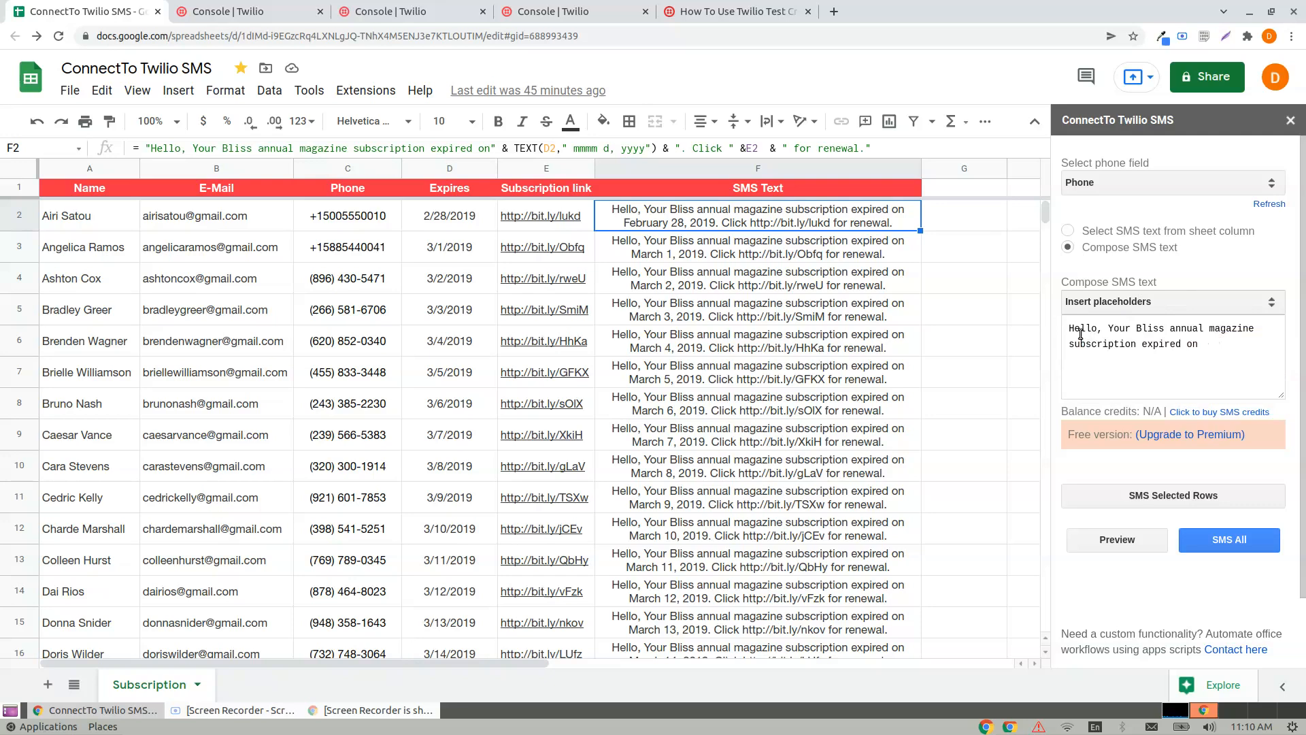
pyautogui.moveTo(1215, 327)
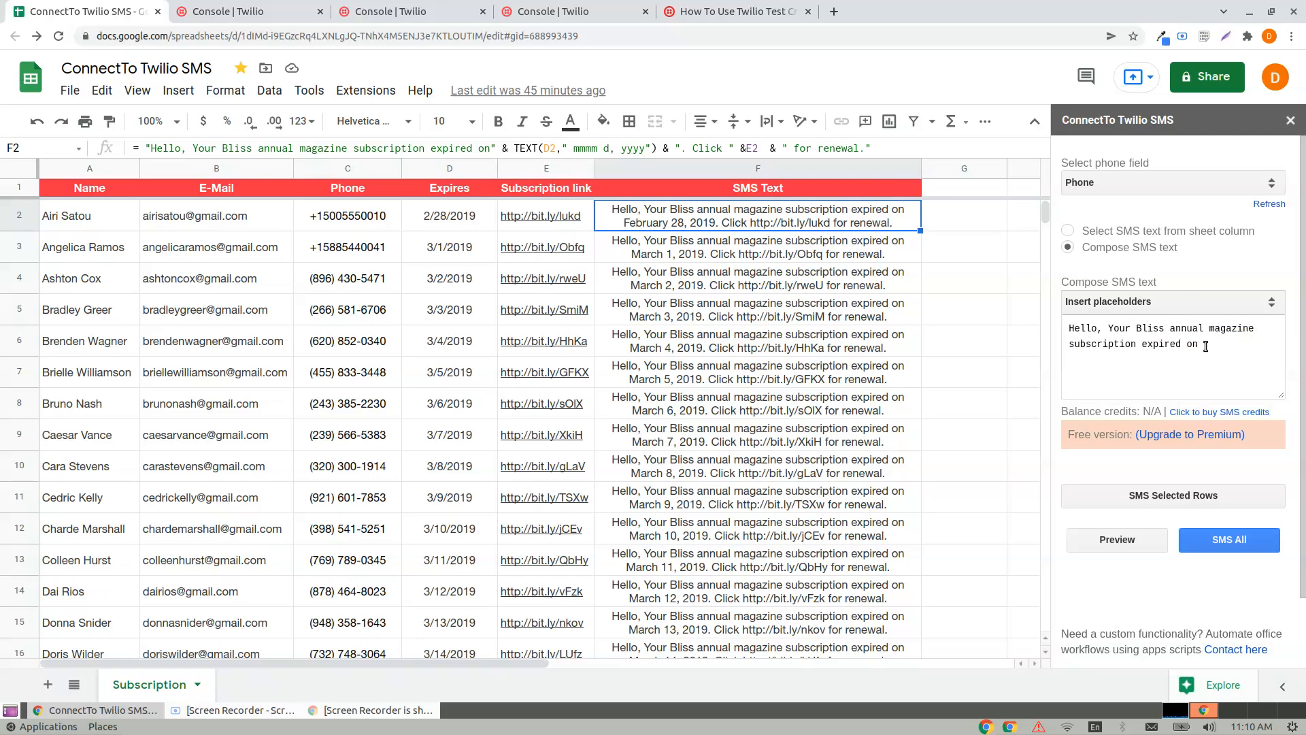
pyautogui.click(1170, 300)
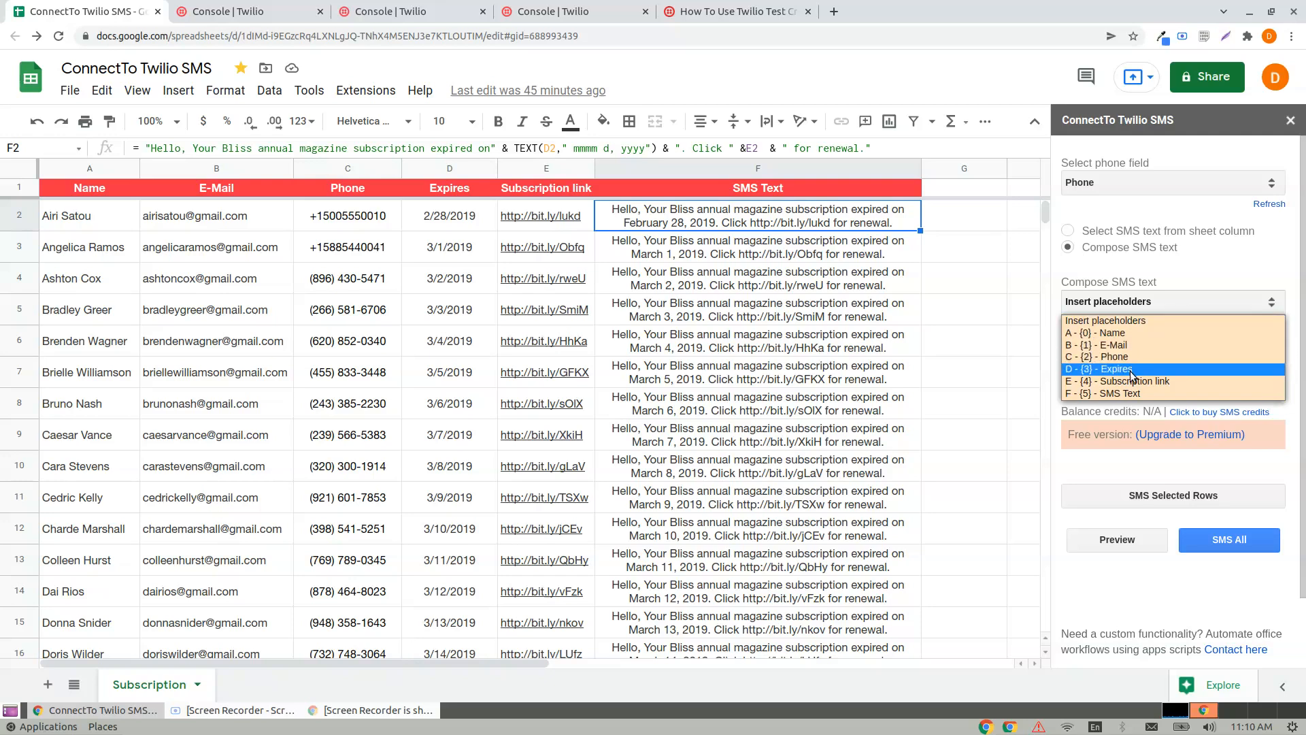
pyautogui.click(1099, 368)
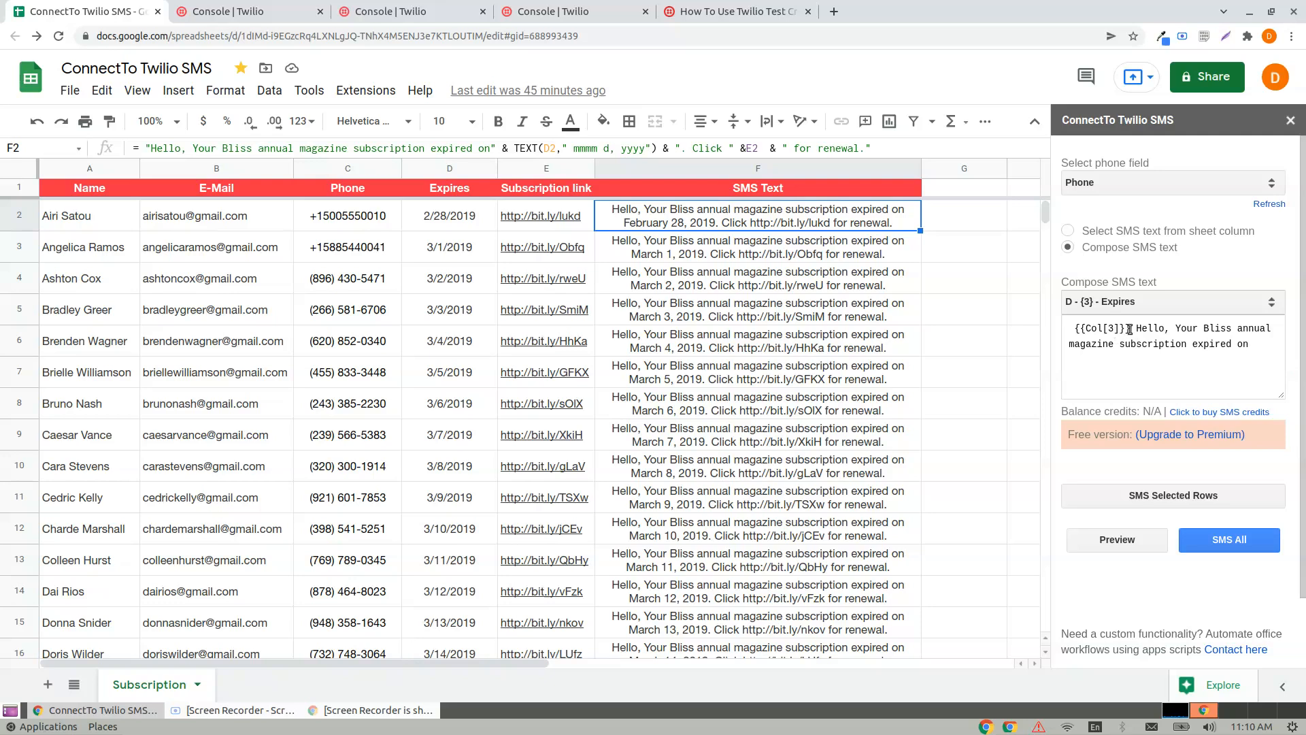
# - Replace the misplaced placeholder so 'expired on' is followed by the Expires placeholder and a period
pyautogui.doubleClick(1099, 328)
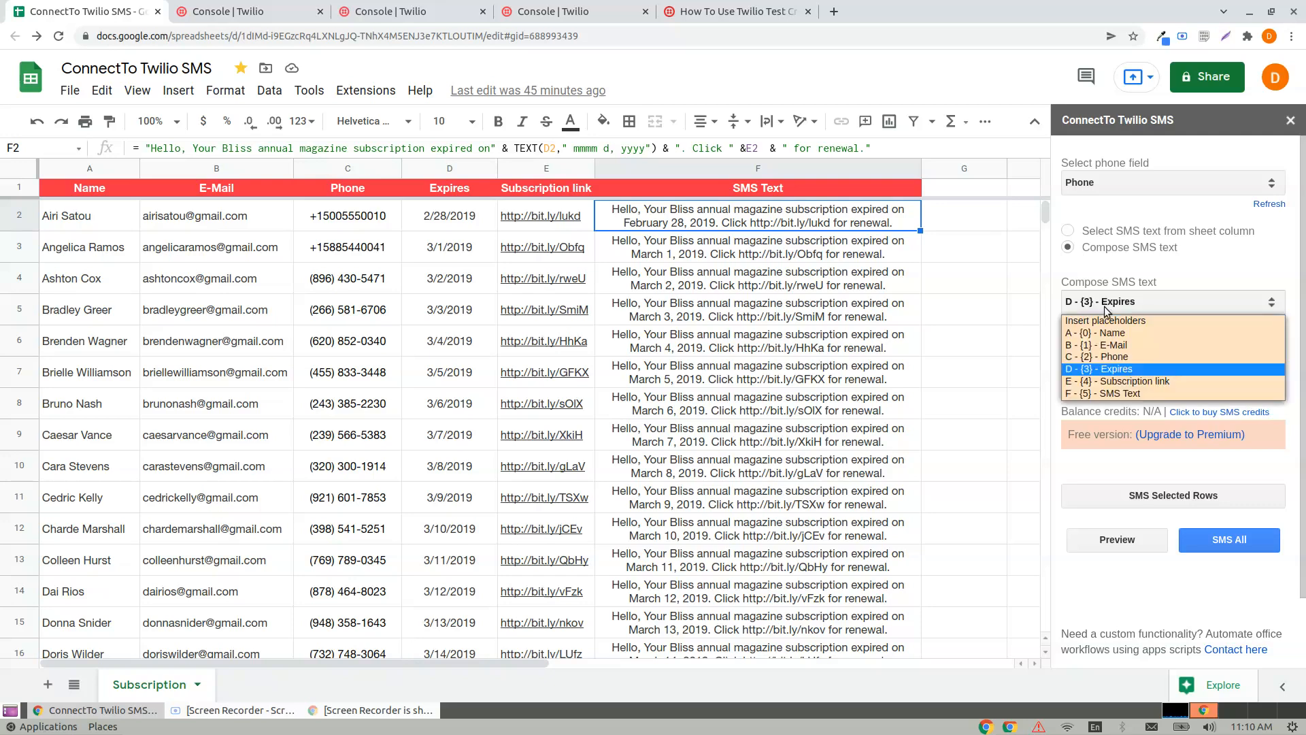
pyautogui.click(1103, 356)
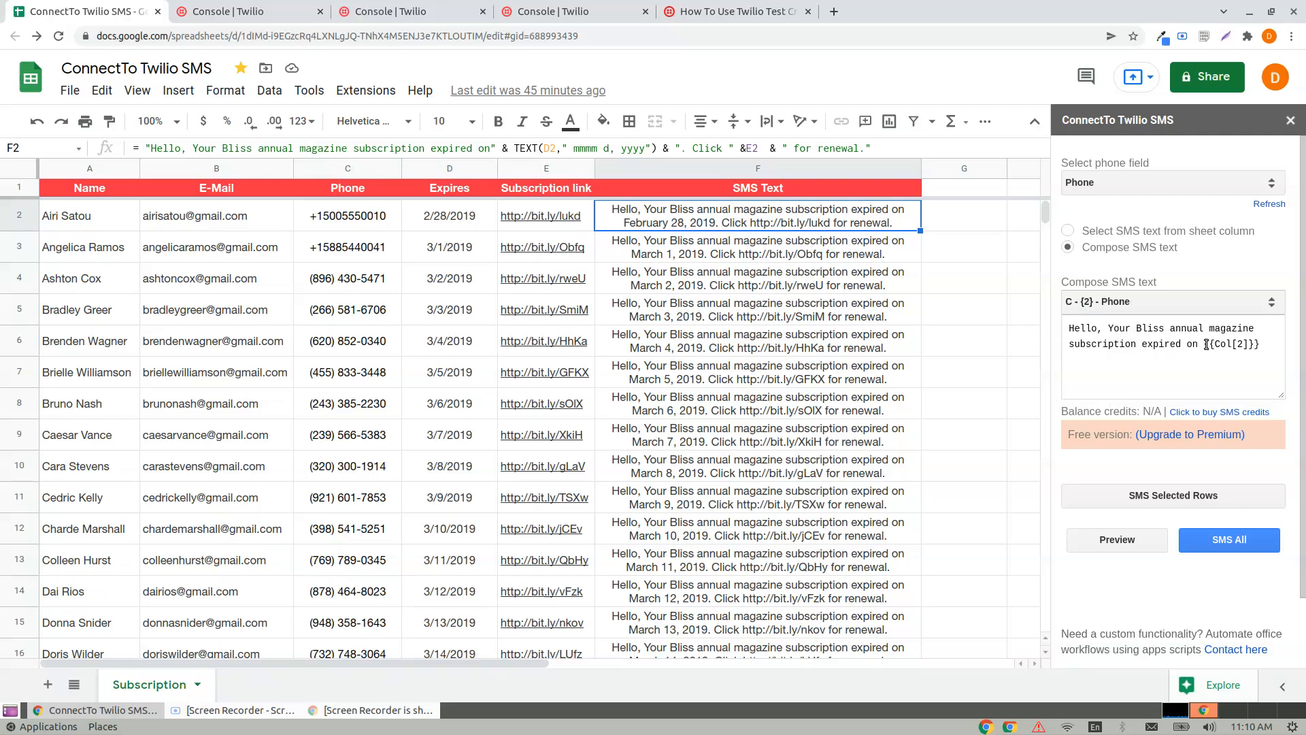
pyautogui.click(1166, 300)
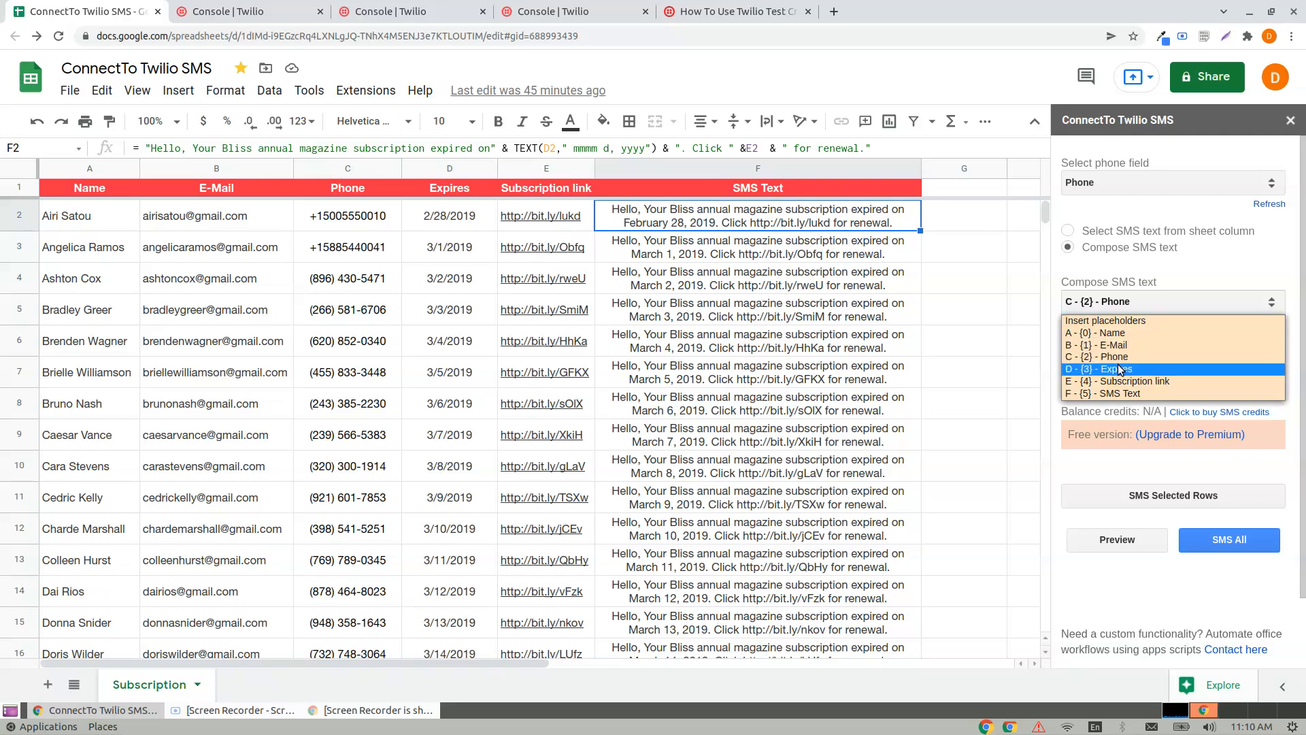
pyautogui.click(1106, 368)
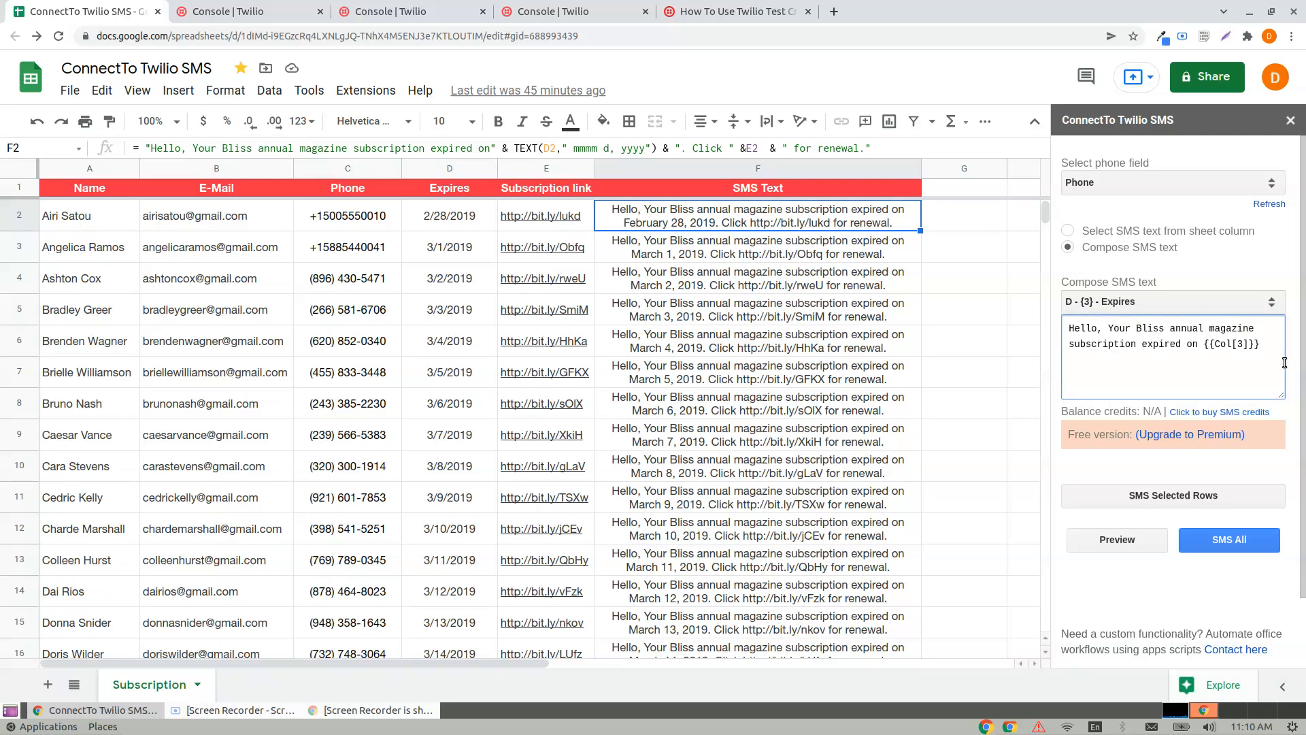
pyautogui.write('. Click')
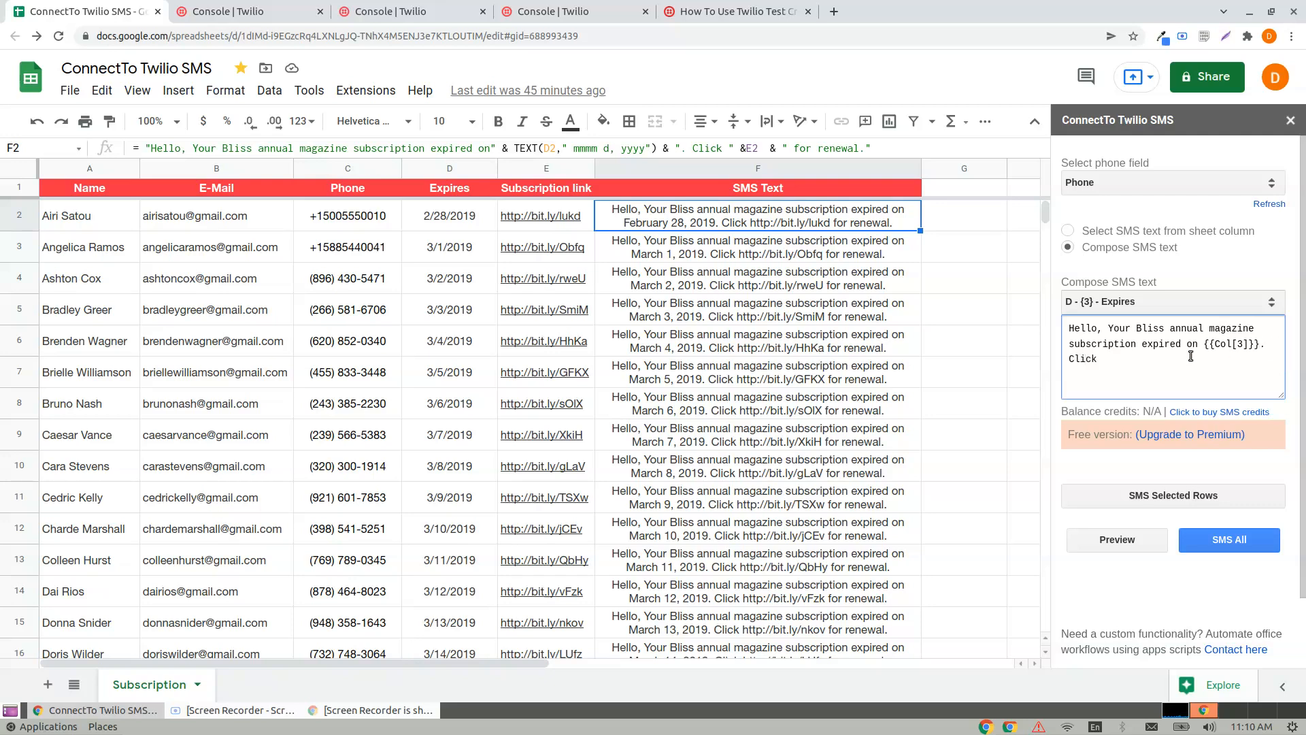
# - Add the Subscription link placeholder after 'Click', followed by 'for renewal.'
pyautogui.click(1170, 301)
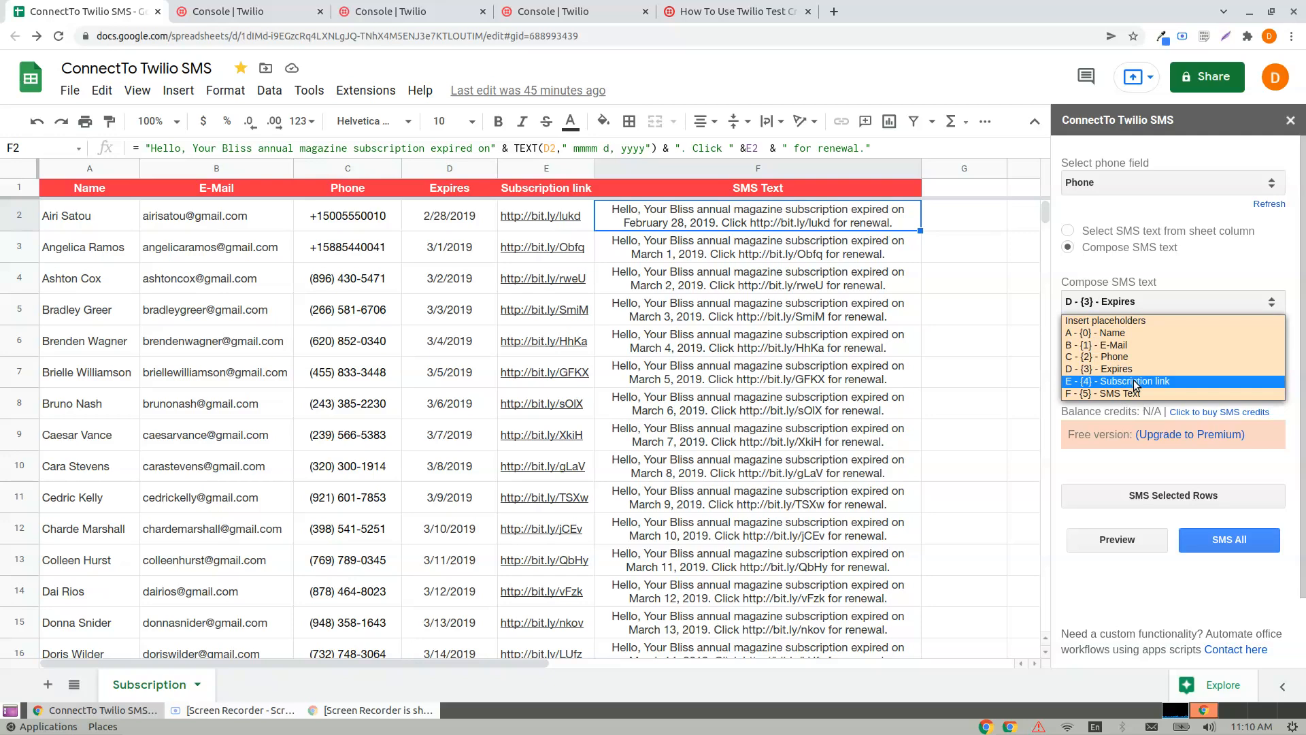
pyautogui.click(1124, 380)
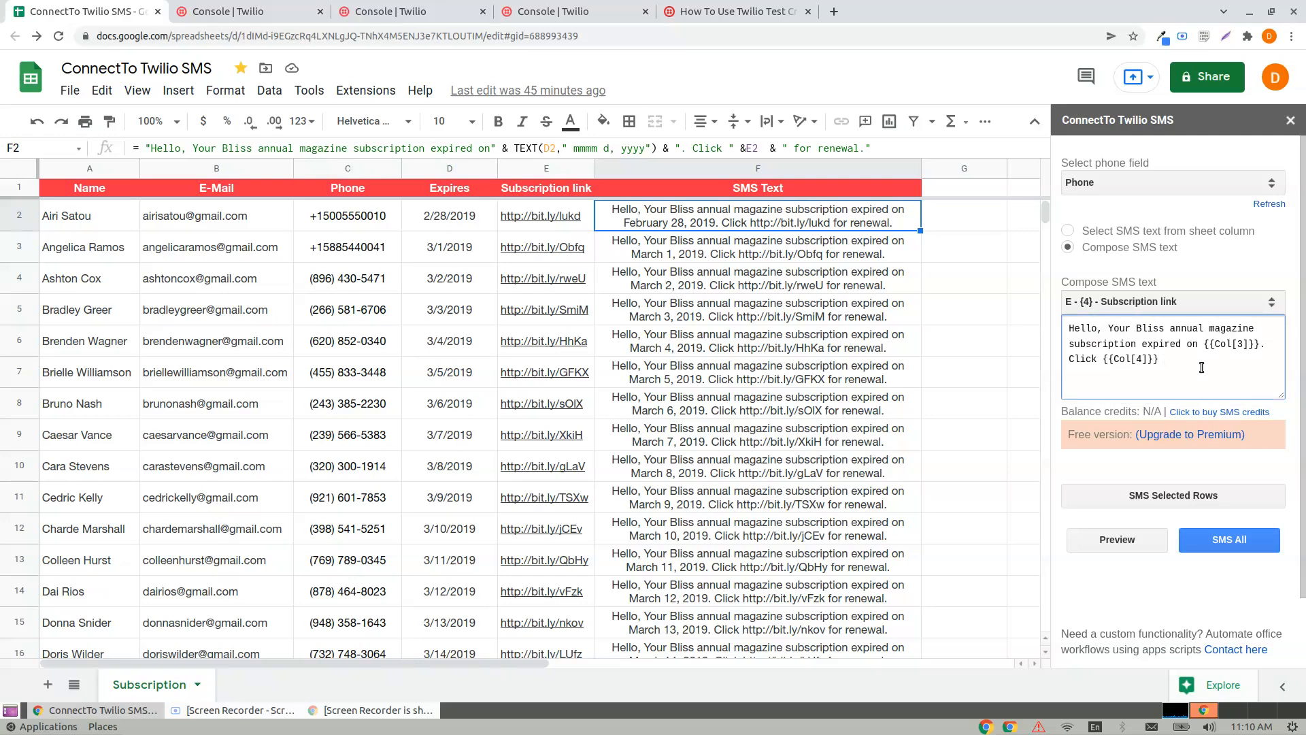
pyautogui.write('for renew')
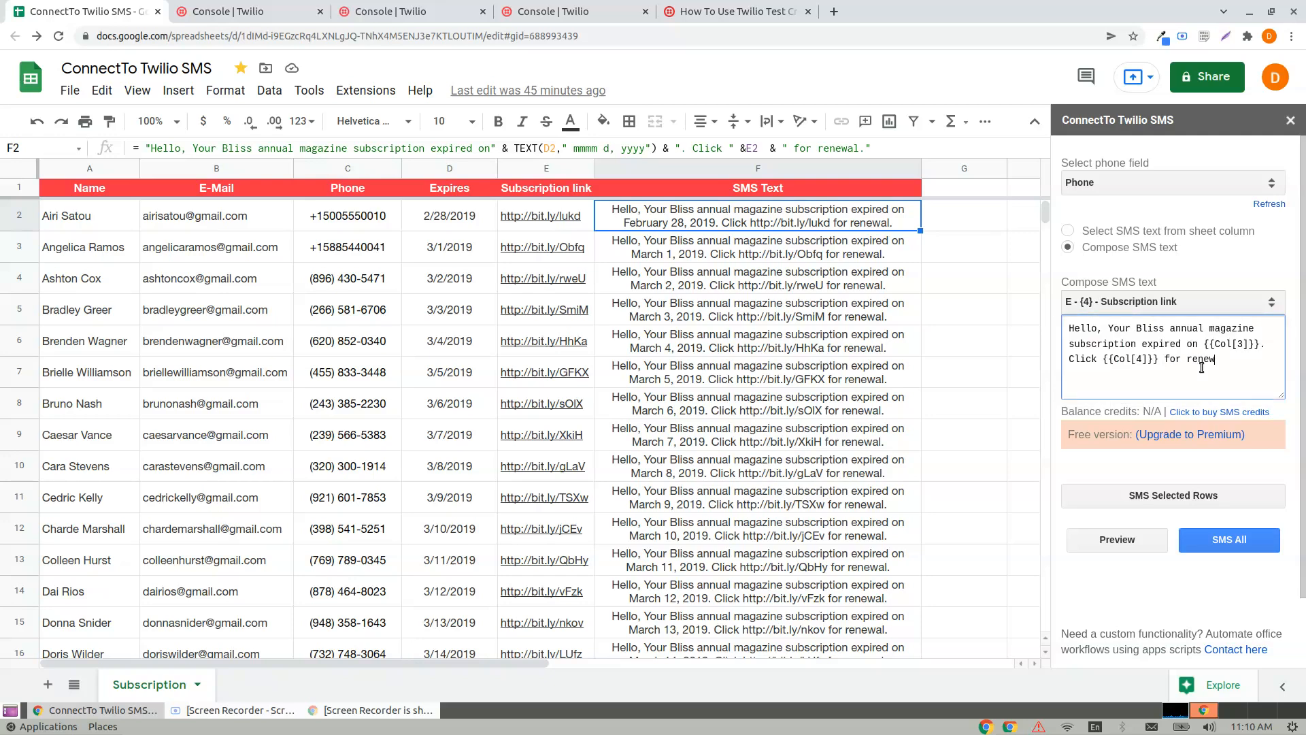
pyautogui.write('al.')
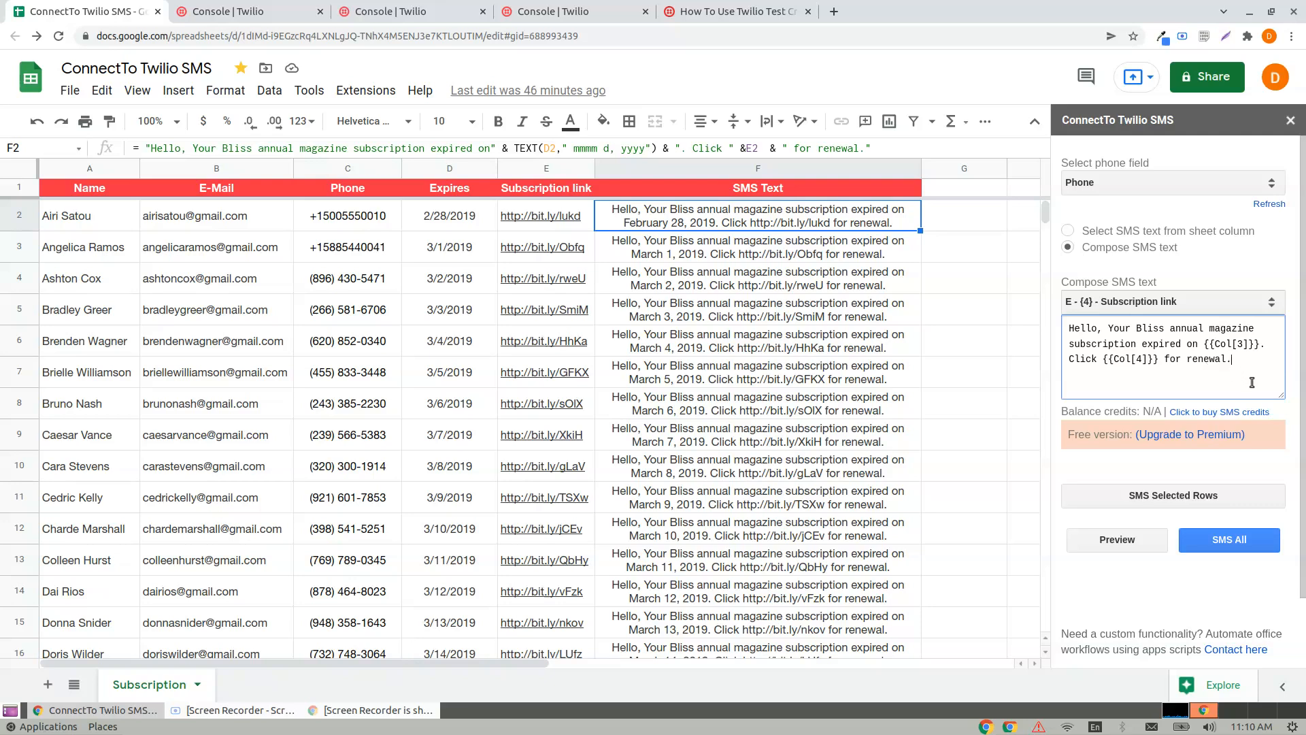
pyautogui.moveTo(1051, 465)
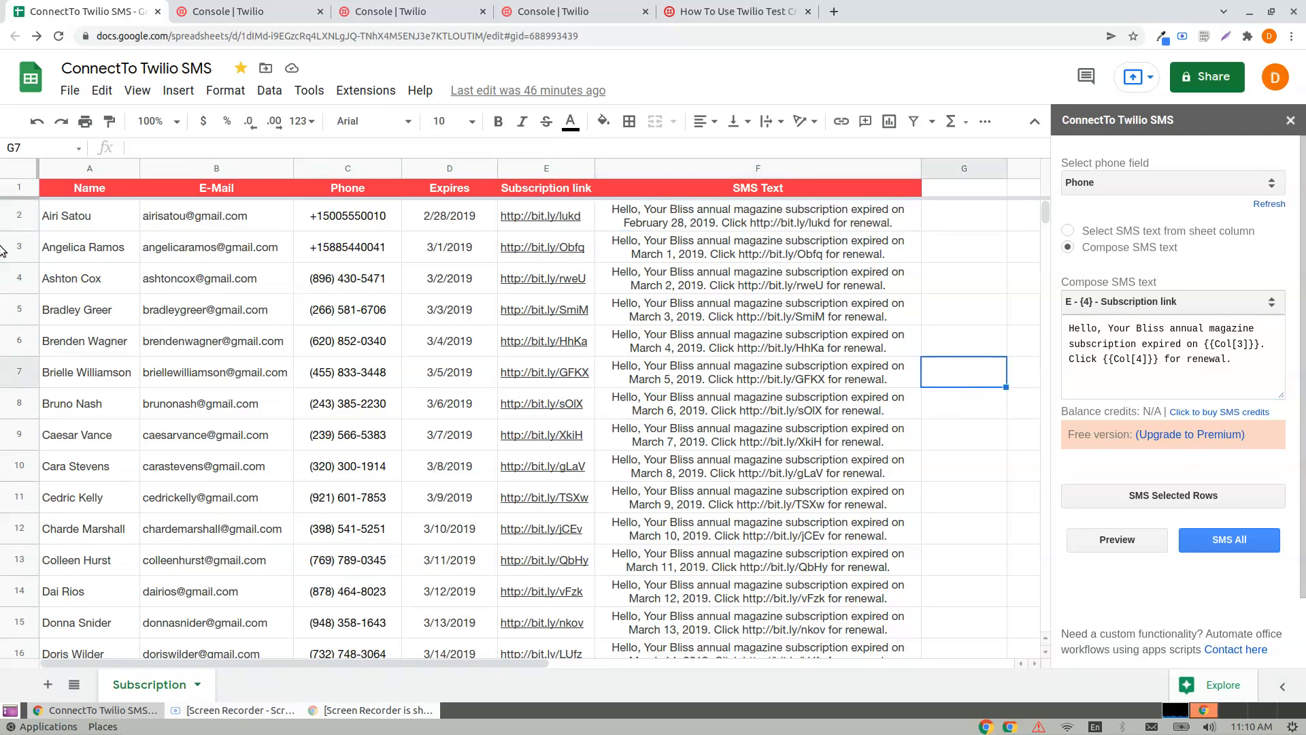
pyautogui.click(19, 247)
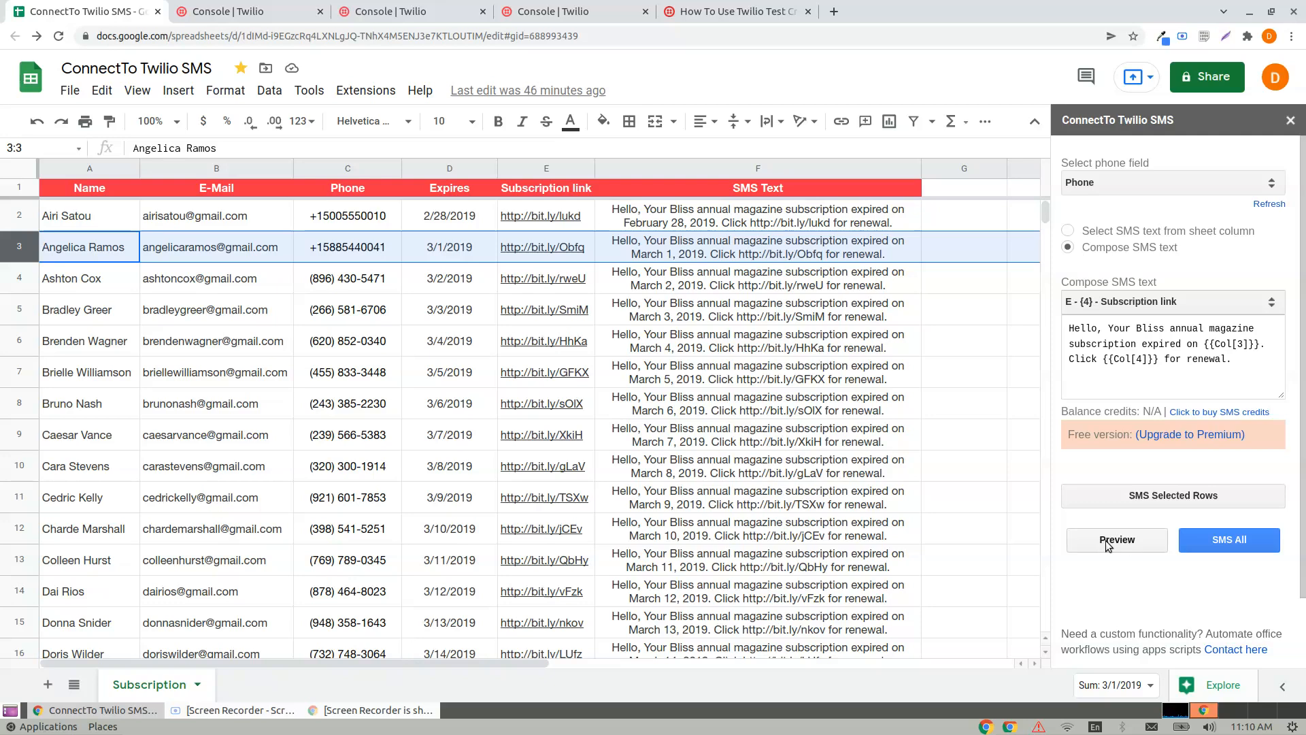
# - Preview row 3's message with expiry 3/1/2019 and its renewal link, then send it
pyautogui.click(1116, 539)
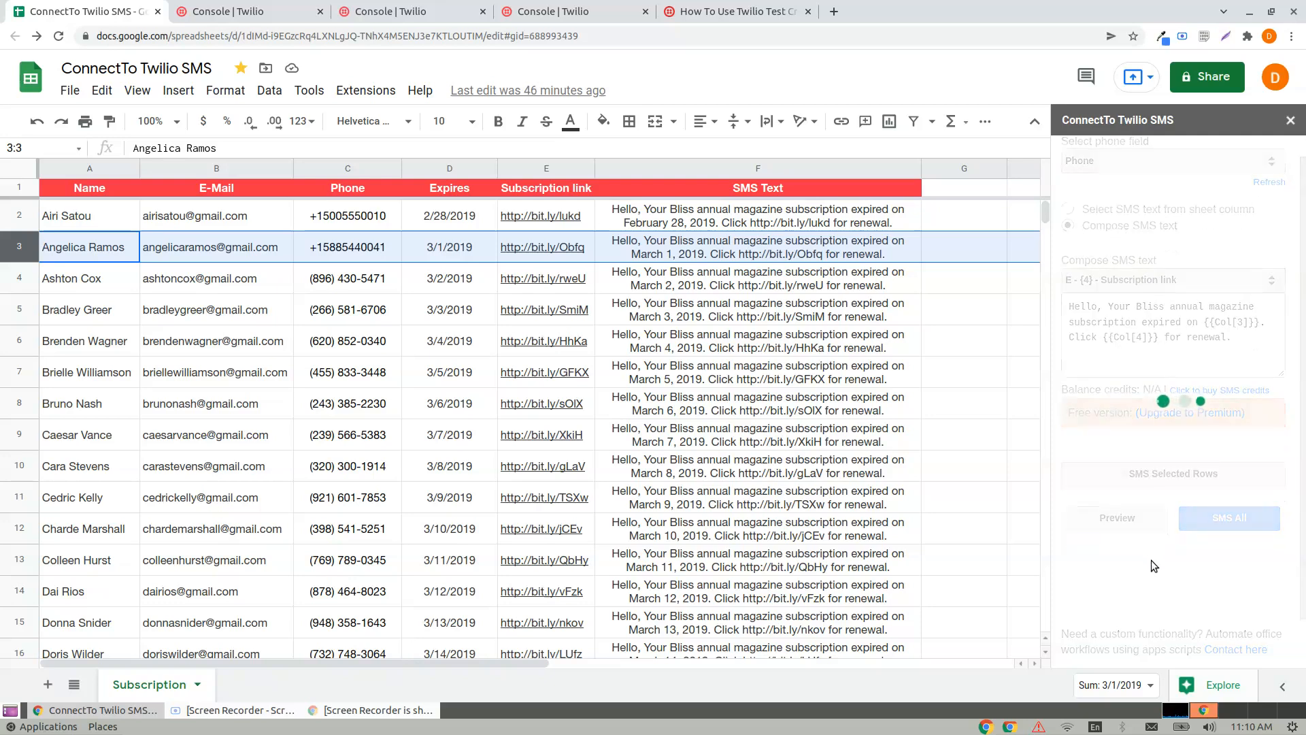
pyautogui.click(1116, 517)
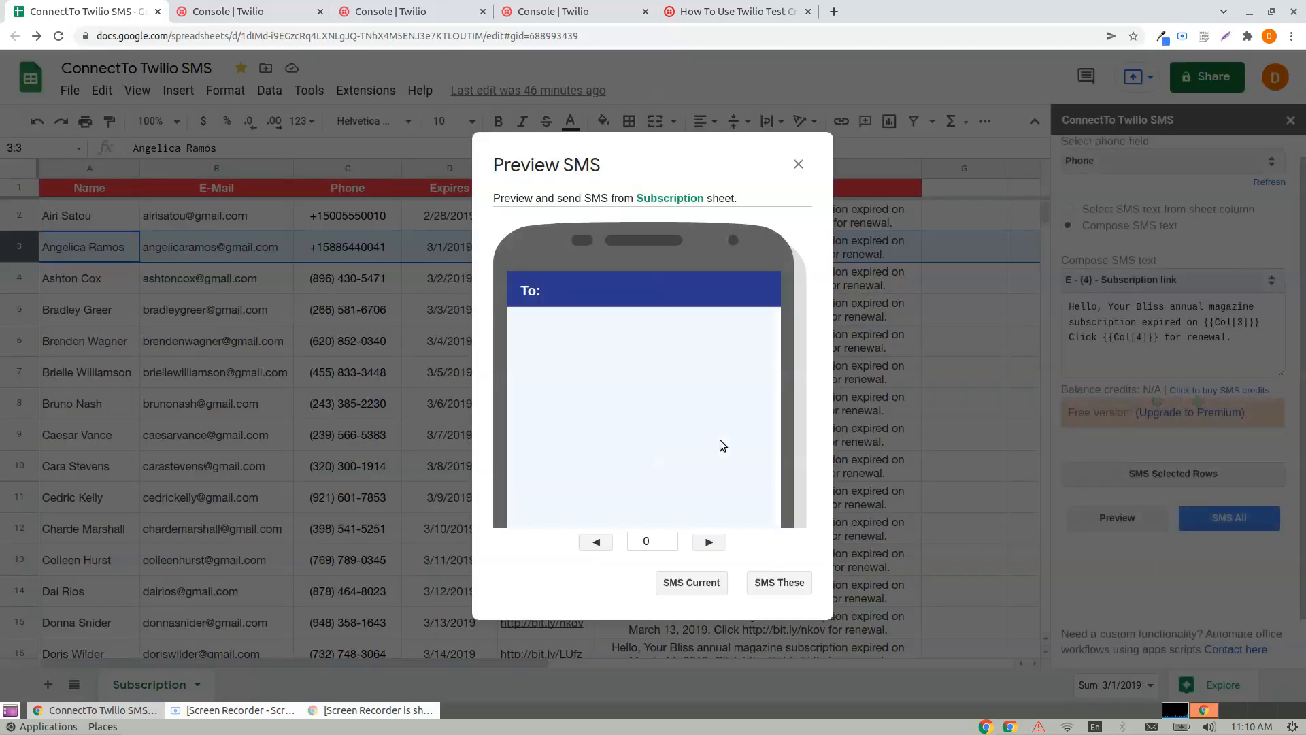
pyautogui.click(708, 541)
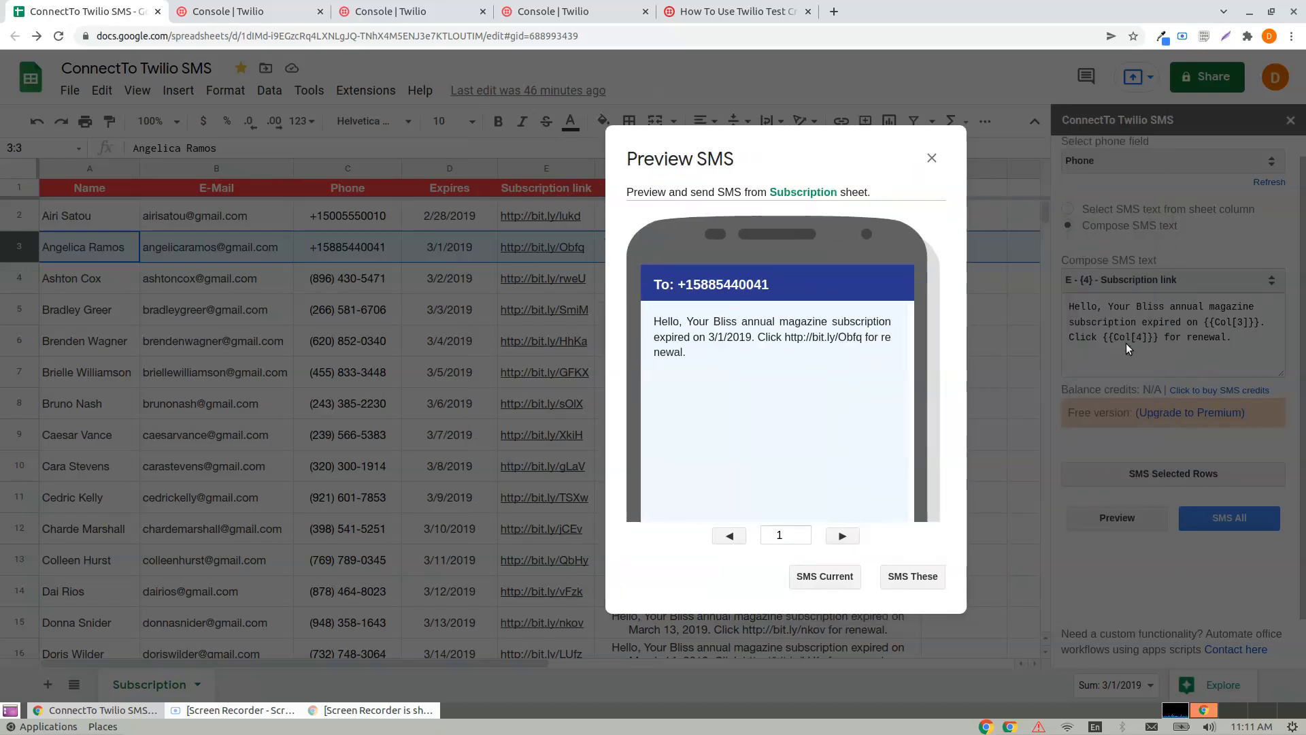
pyautogui.moveTo(941, 510)
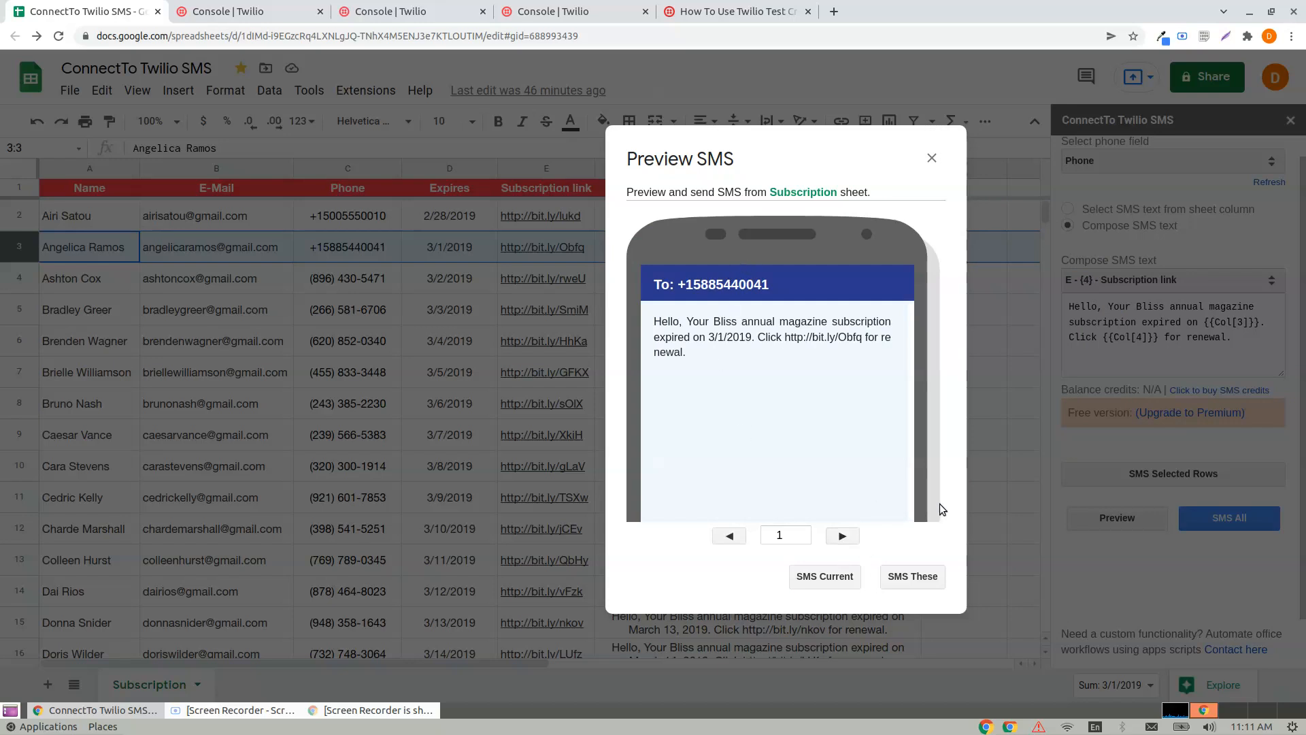
pyautogui.click(911, 576)
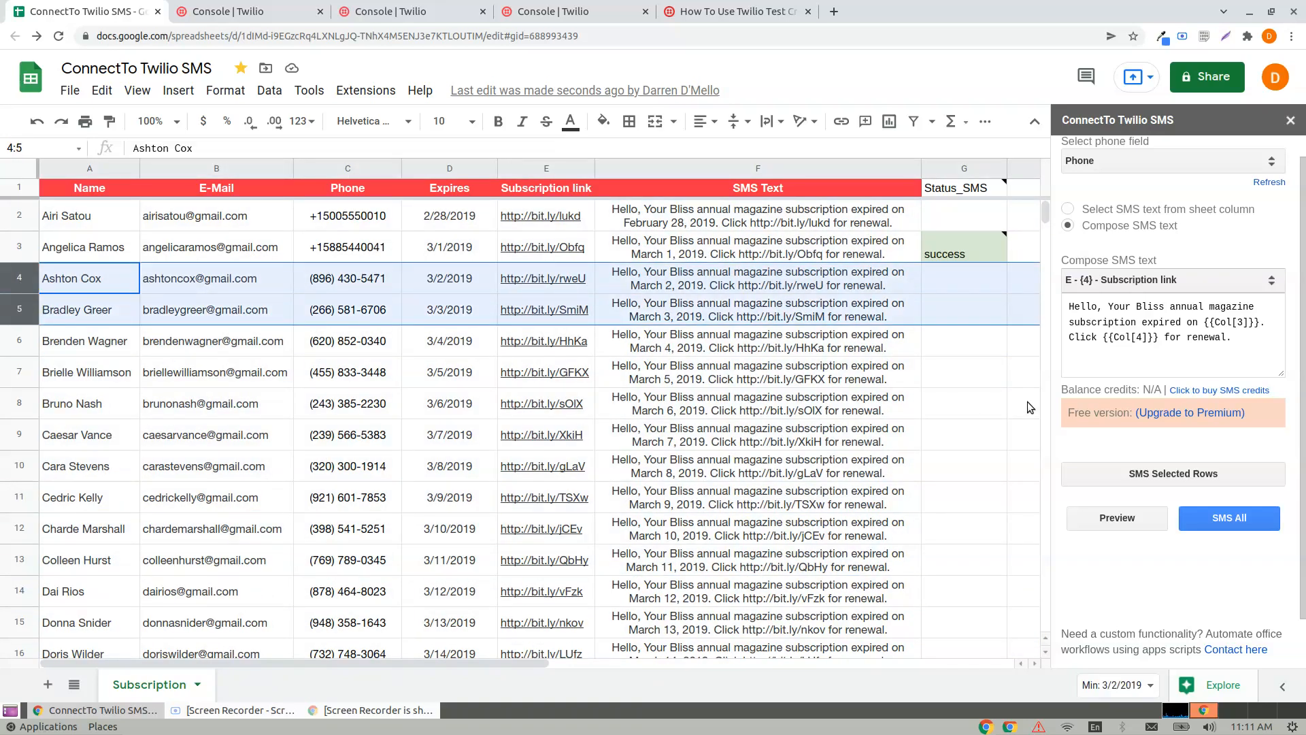
pyautogui.moveTo(1172, 473)
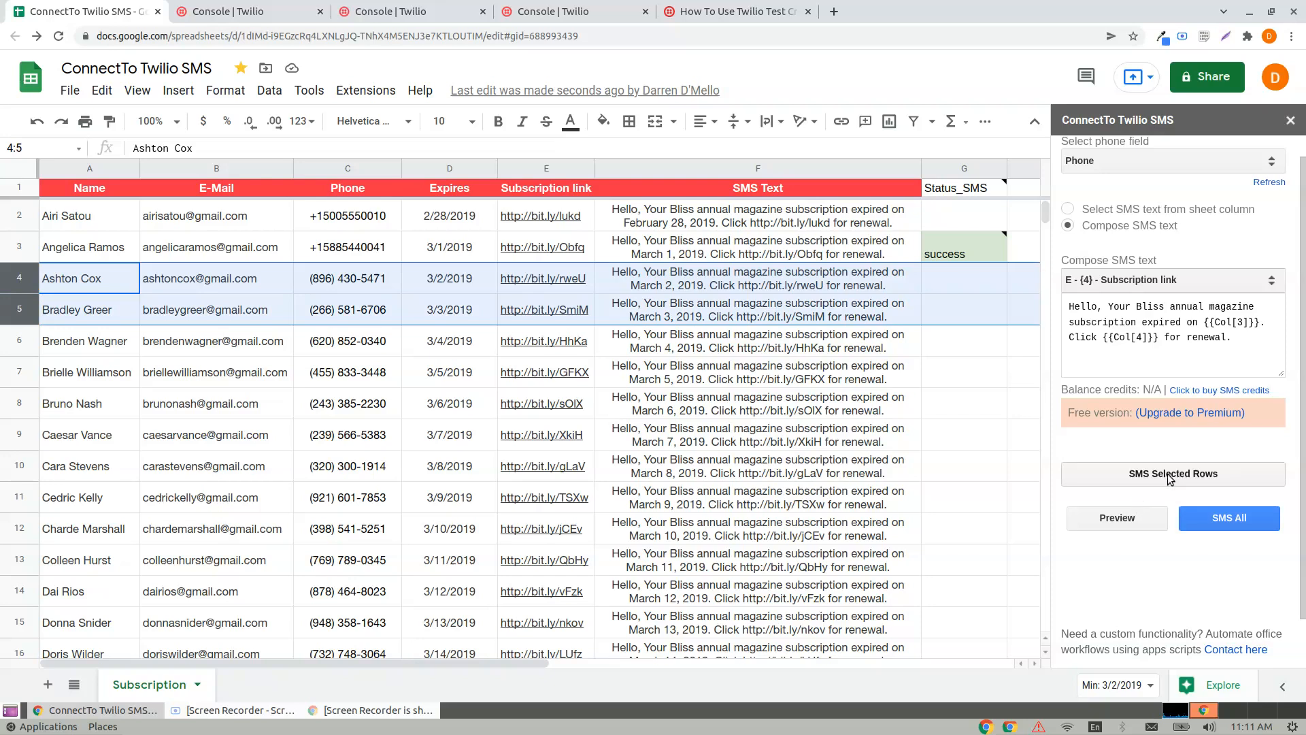
# - Send texts to the selected rows 4–5 and dismiss the free-version notice
pyautogui.click(1172, 473)
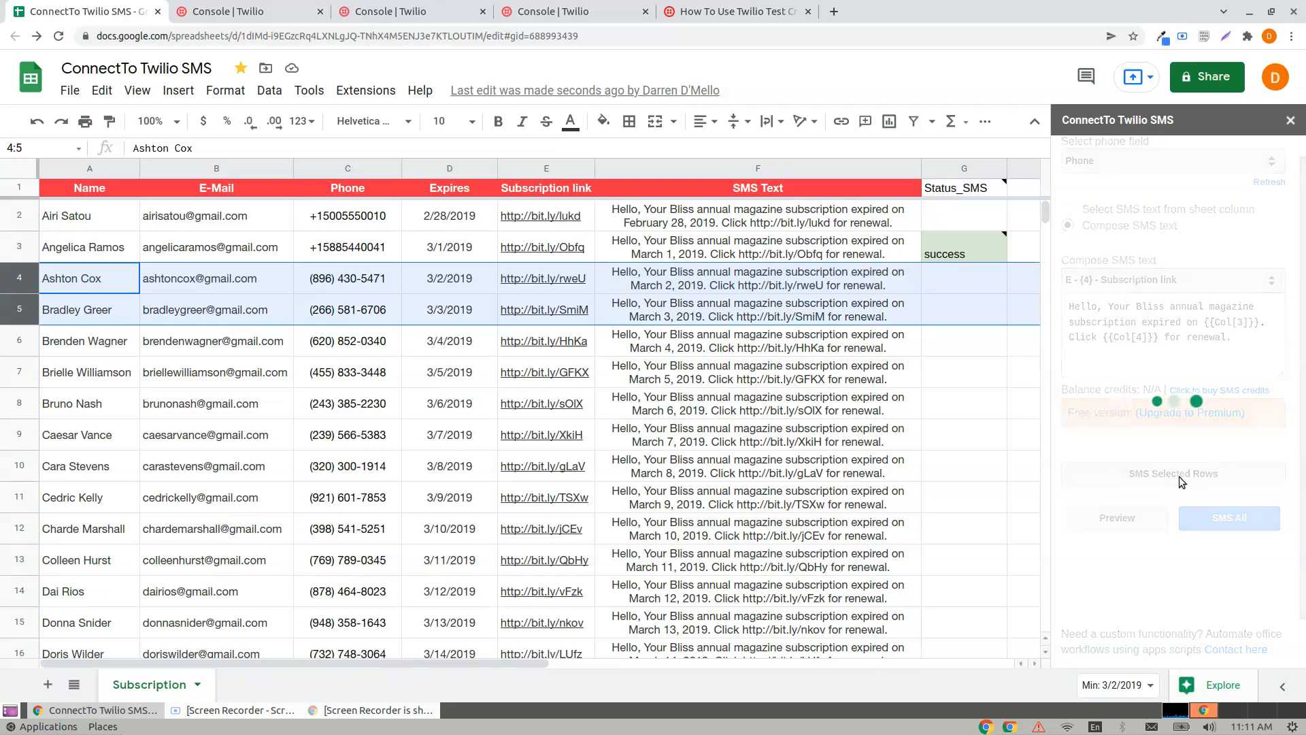
pyautogui.click(1228, 517)
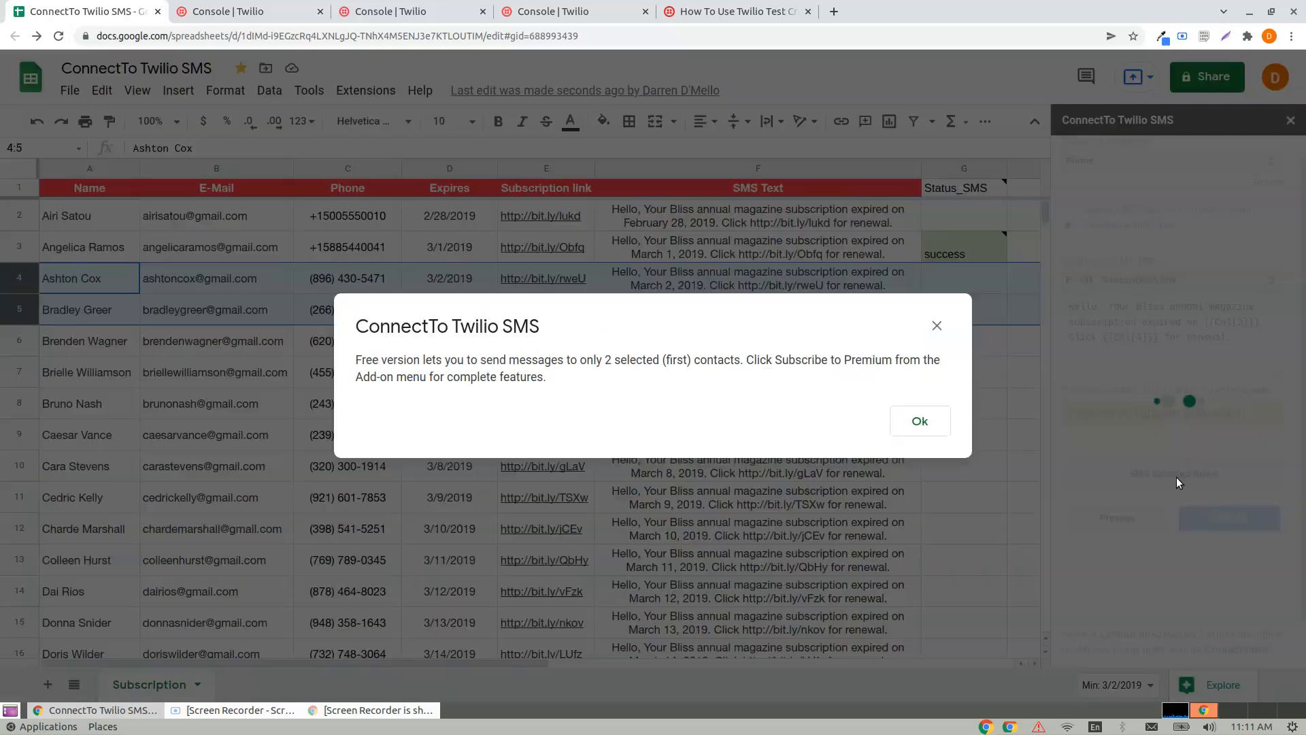
pyautogui.click(919, 421)
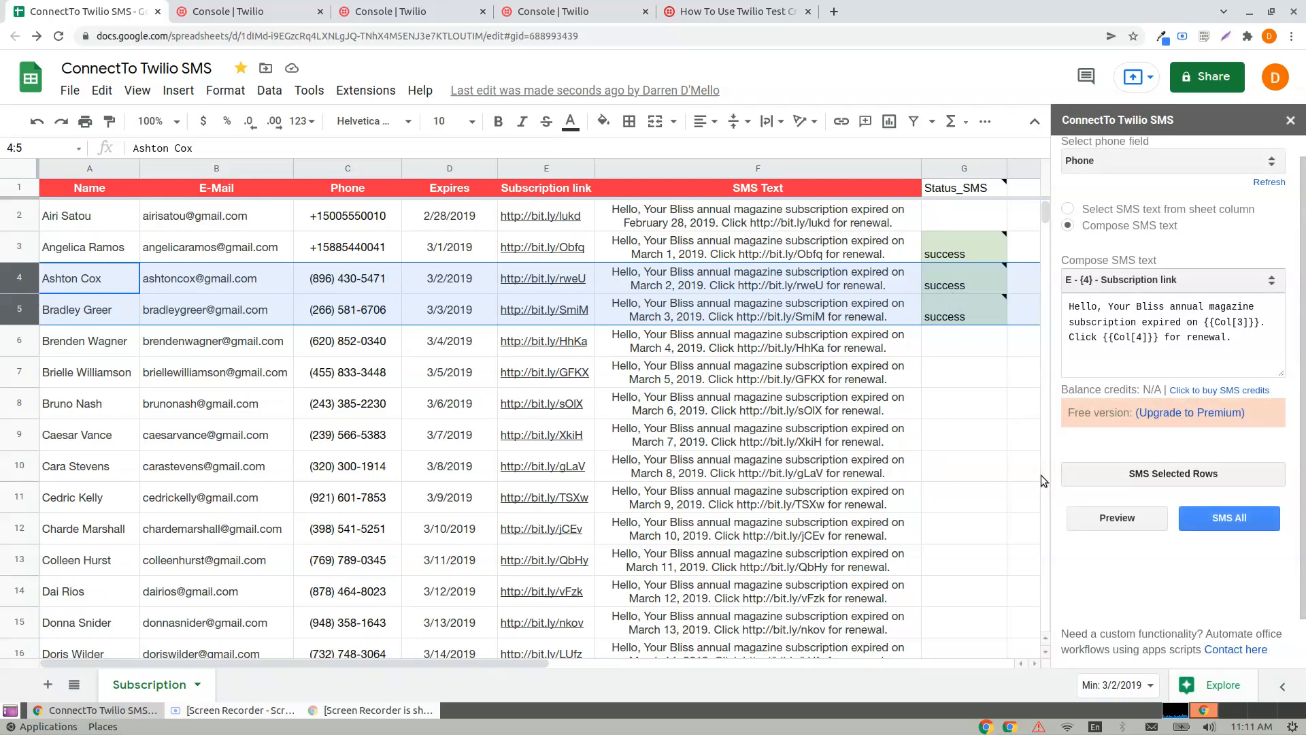
pyautogui.moveTo(319, 330)
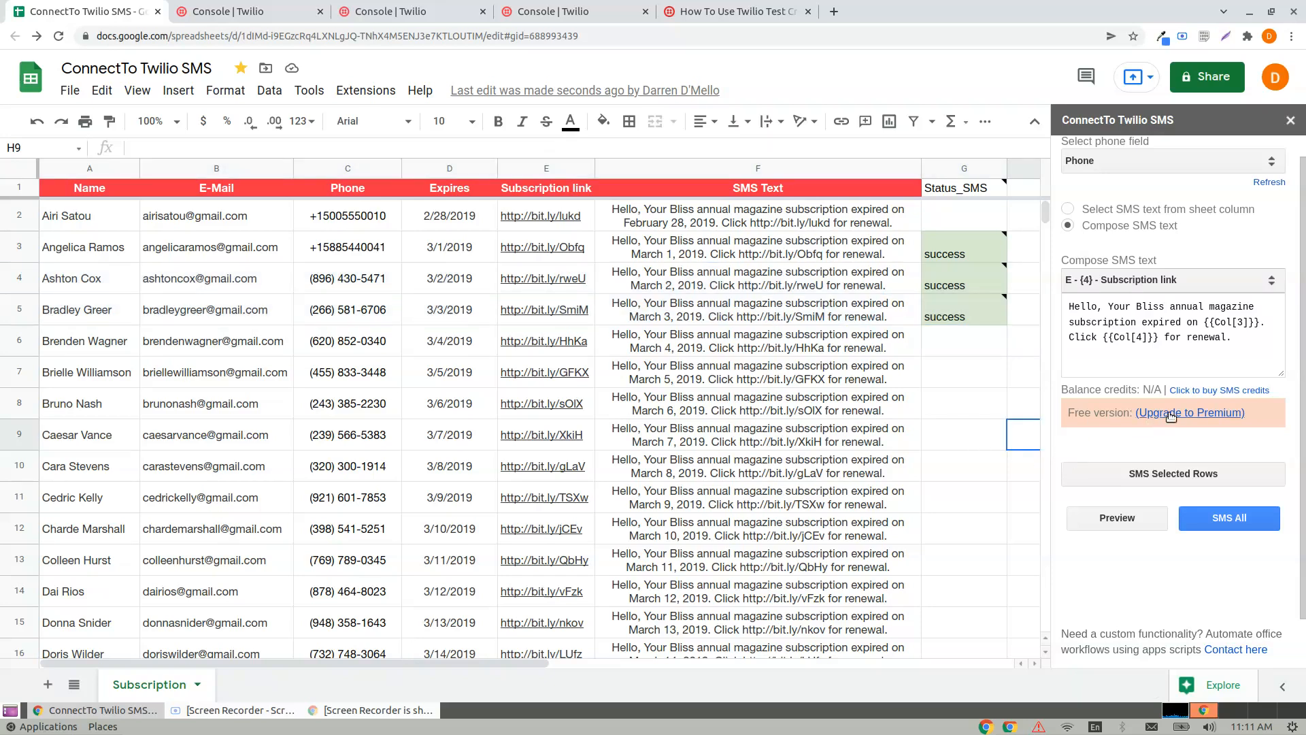
pyautogui.click(365, 89)
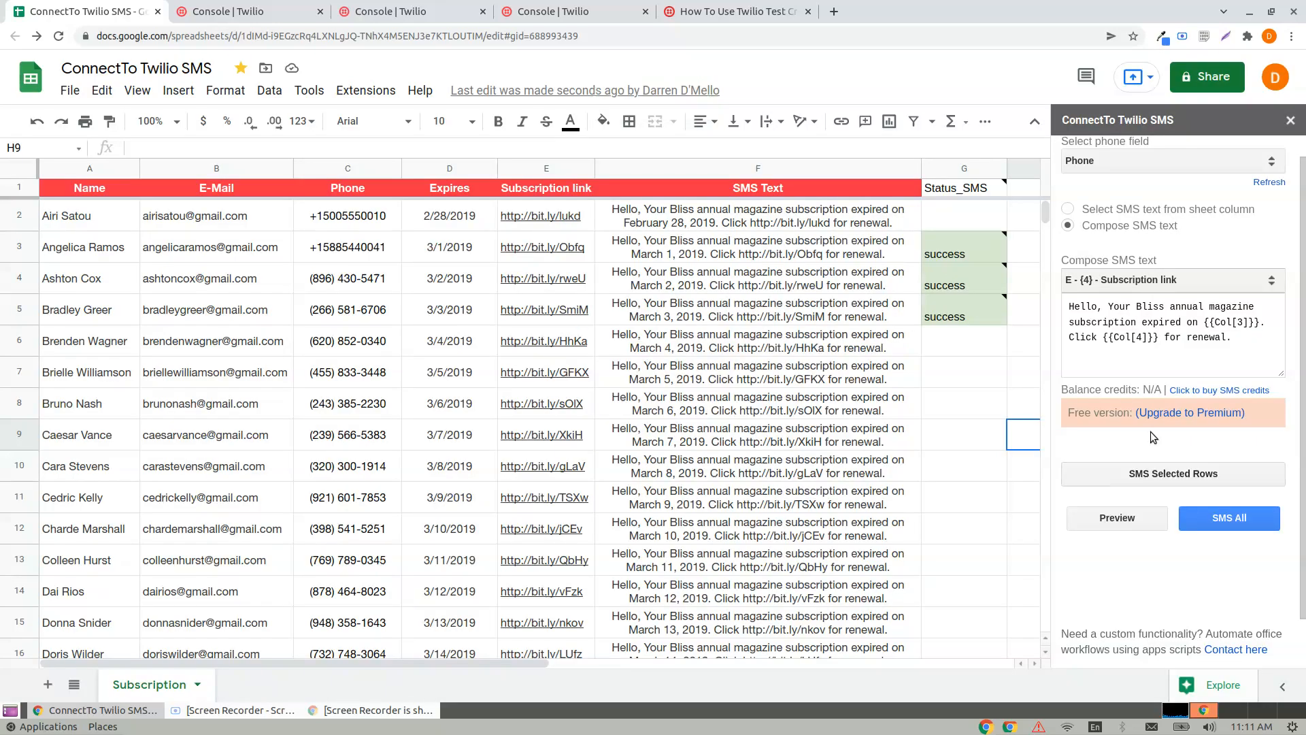
pyautogui.moveTo(1188, 412)
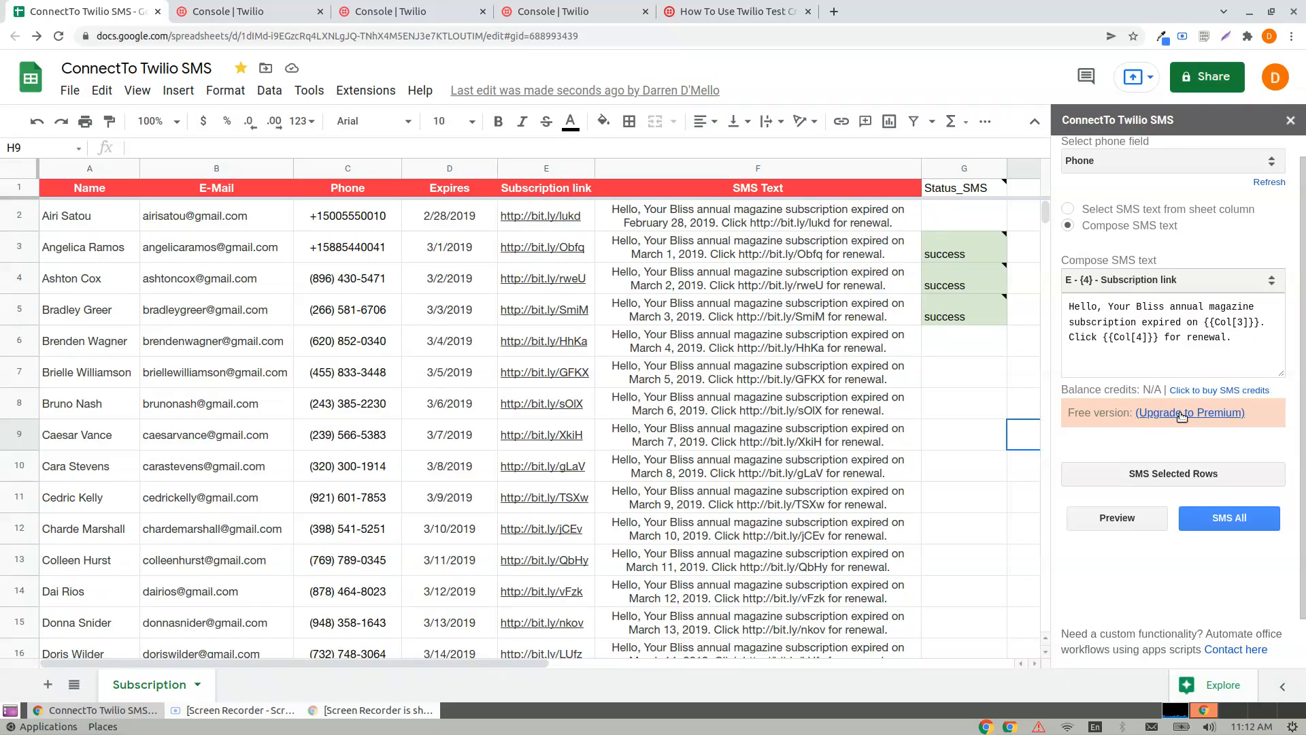
pyautogui.click(1189, 412)
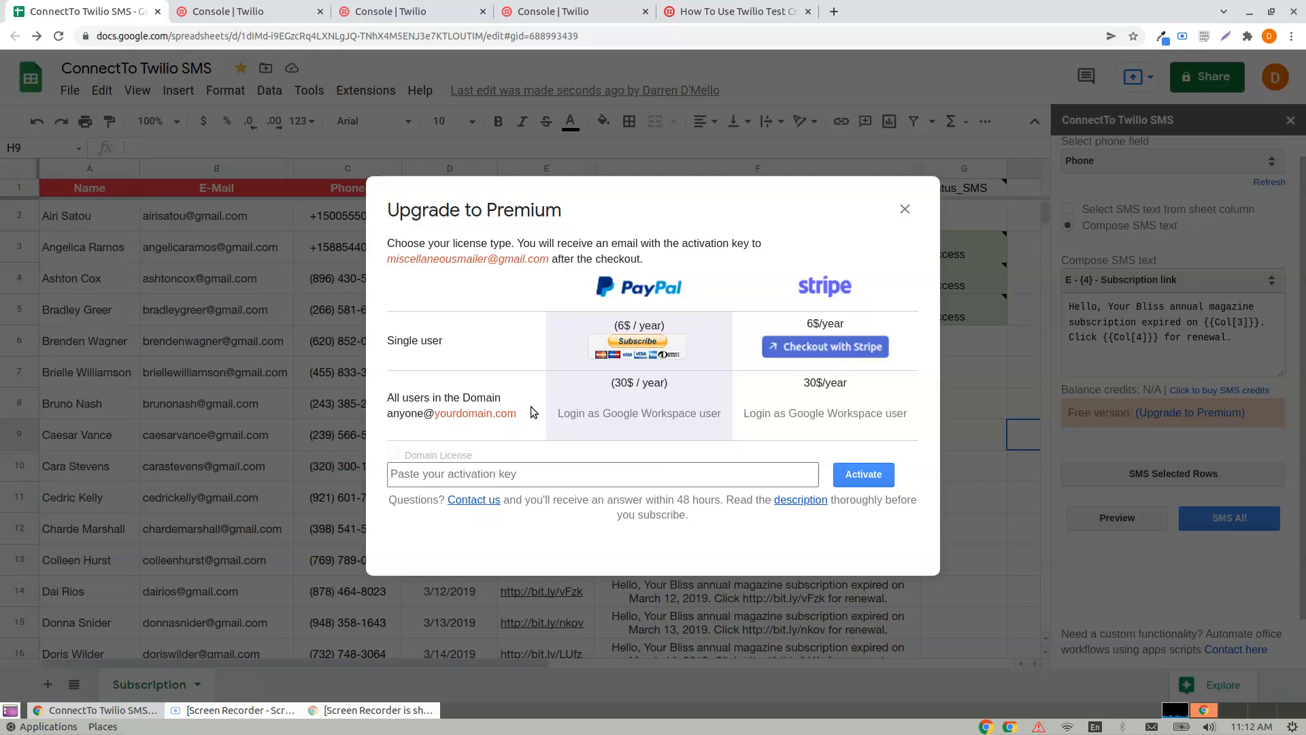
pyautogui.moveTo(748, 390)
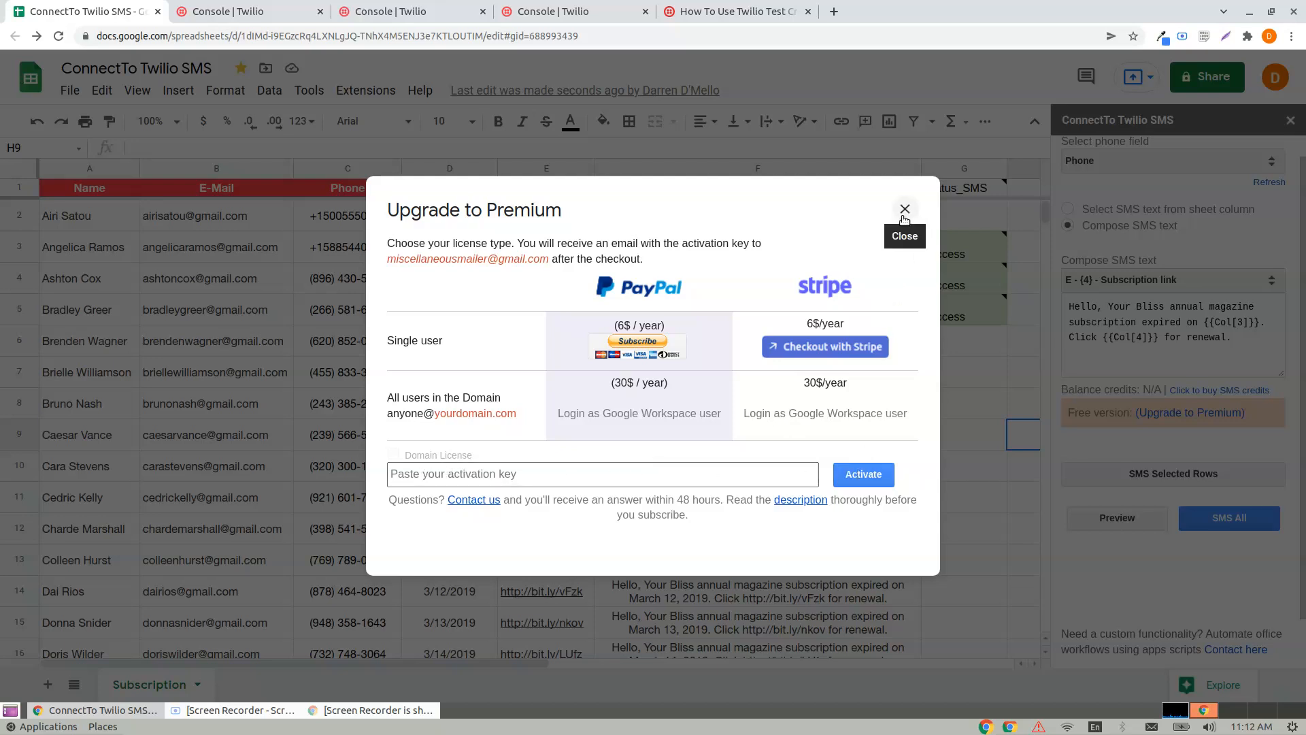
pyautogui.click(905, 208)
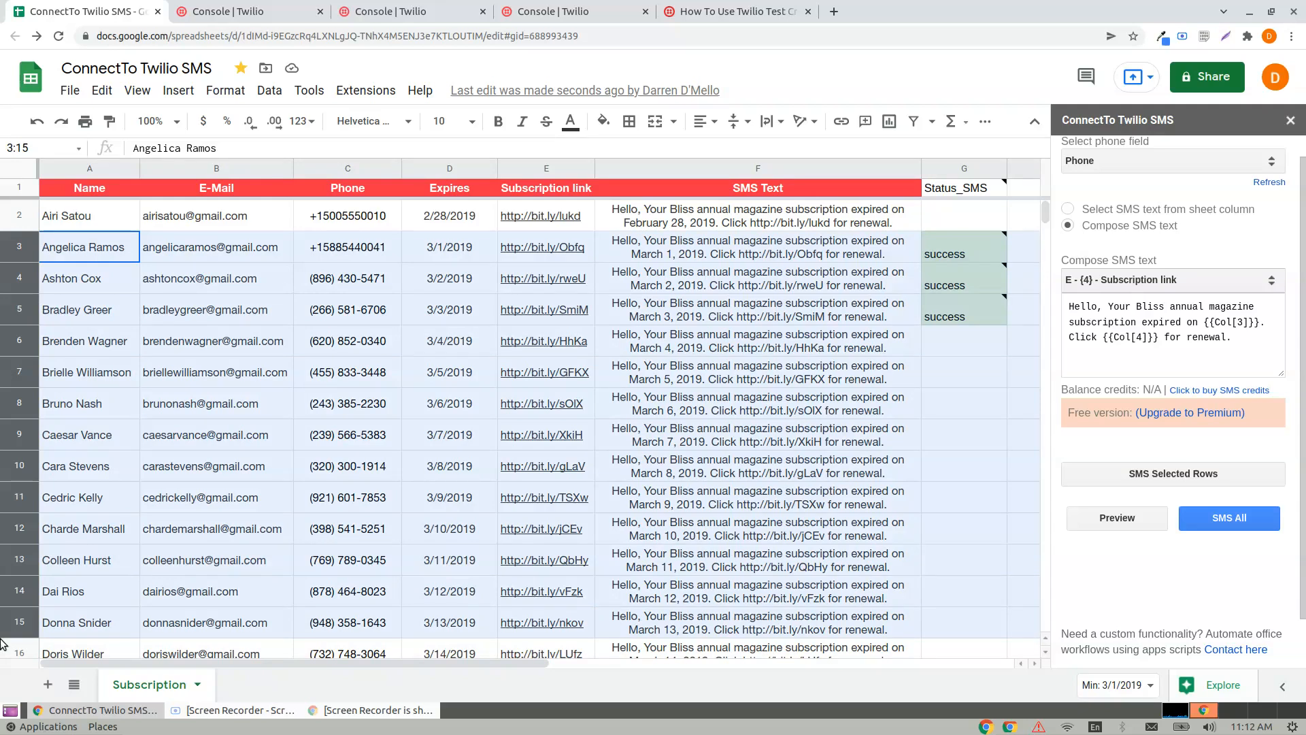
pyautogui.moveTo(1172, 474)
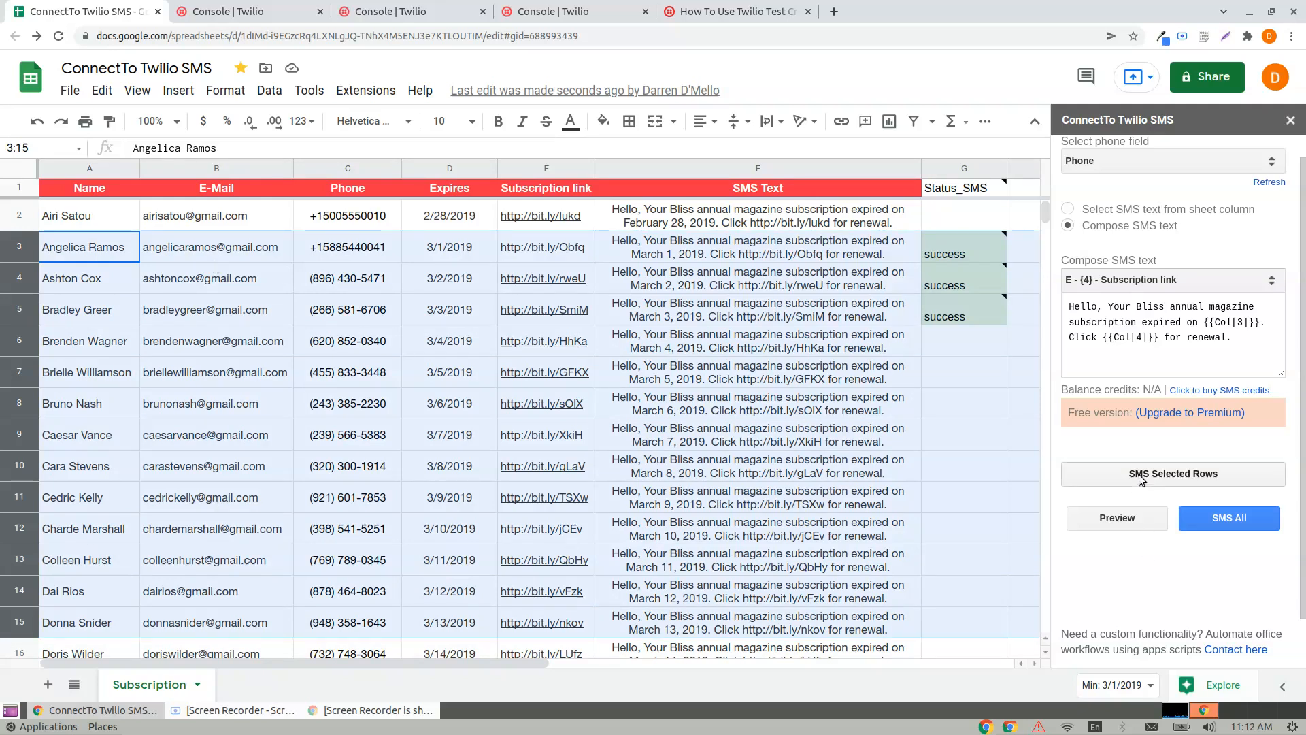